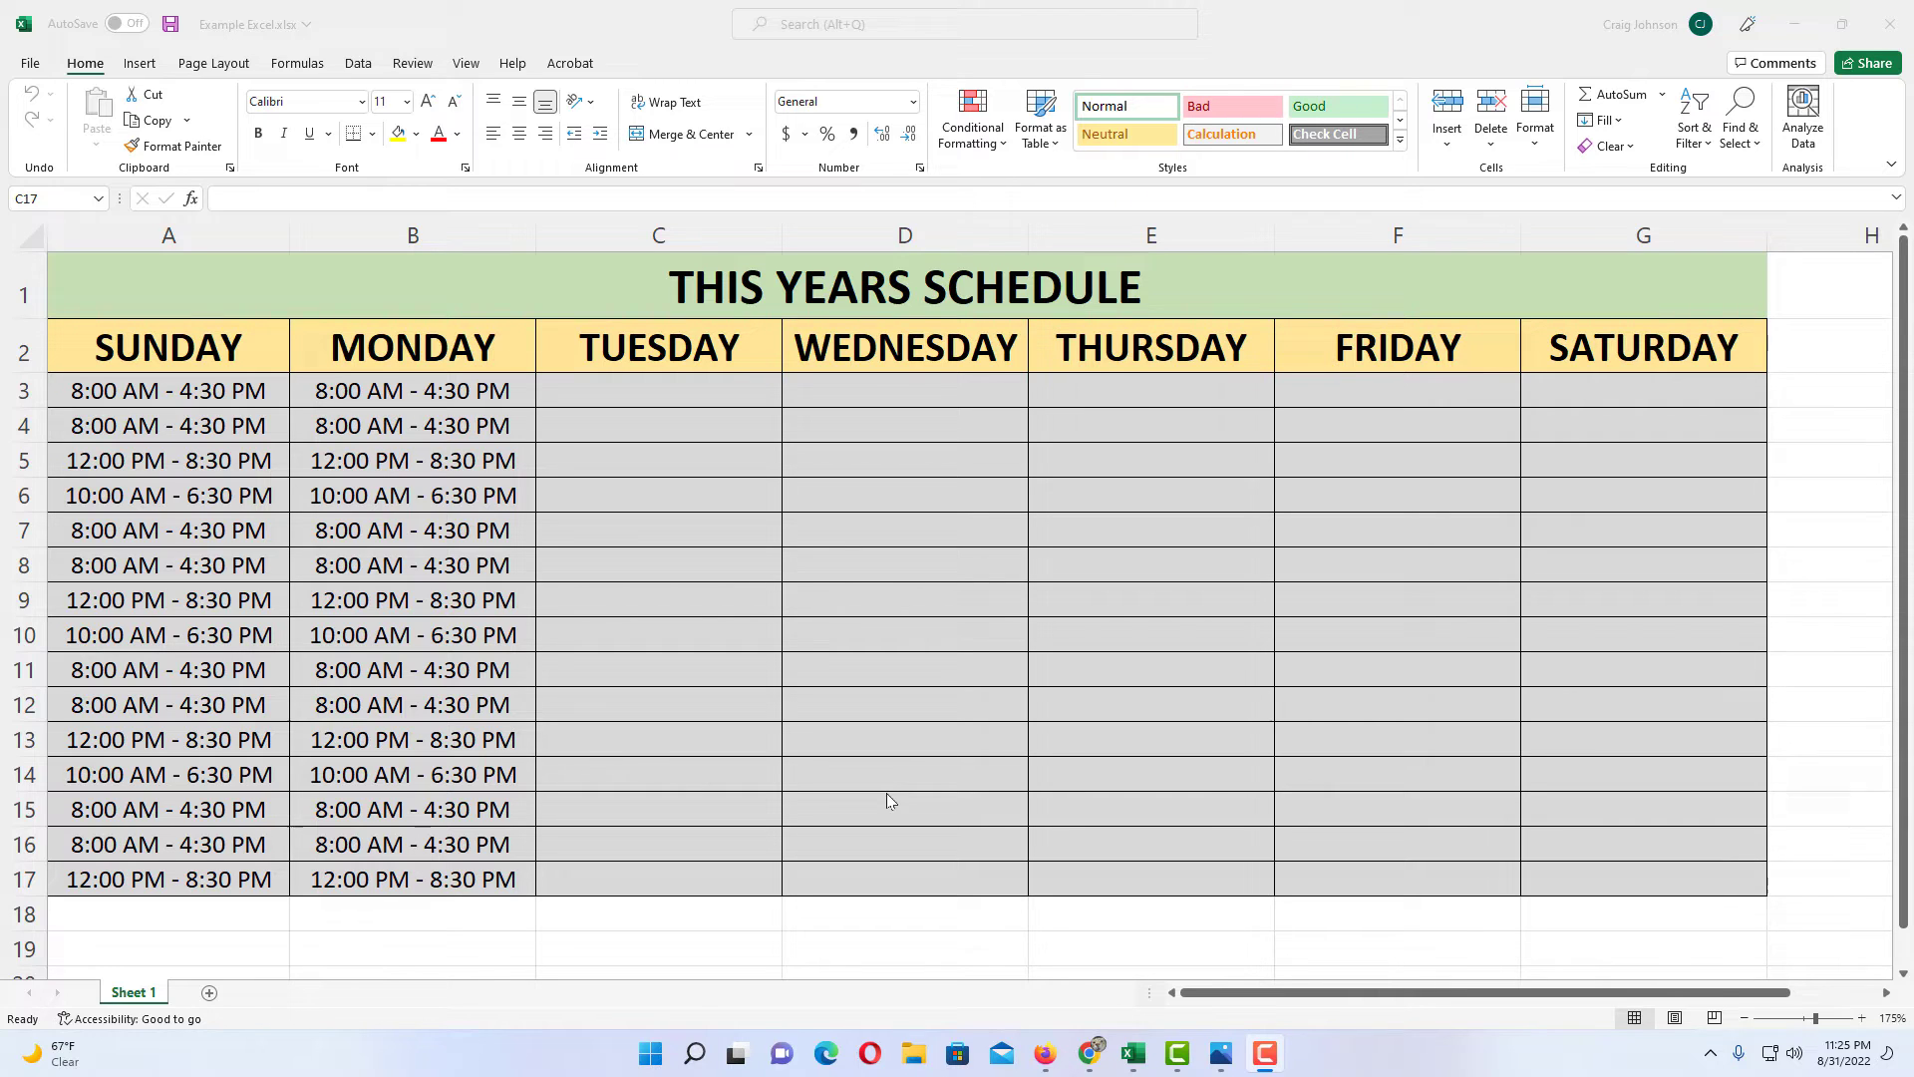
mouse_move(359, 901)
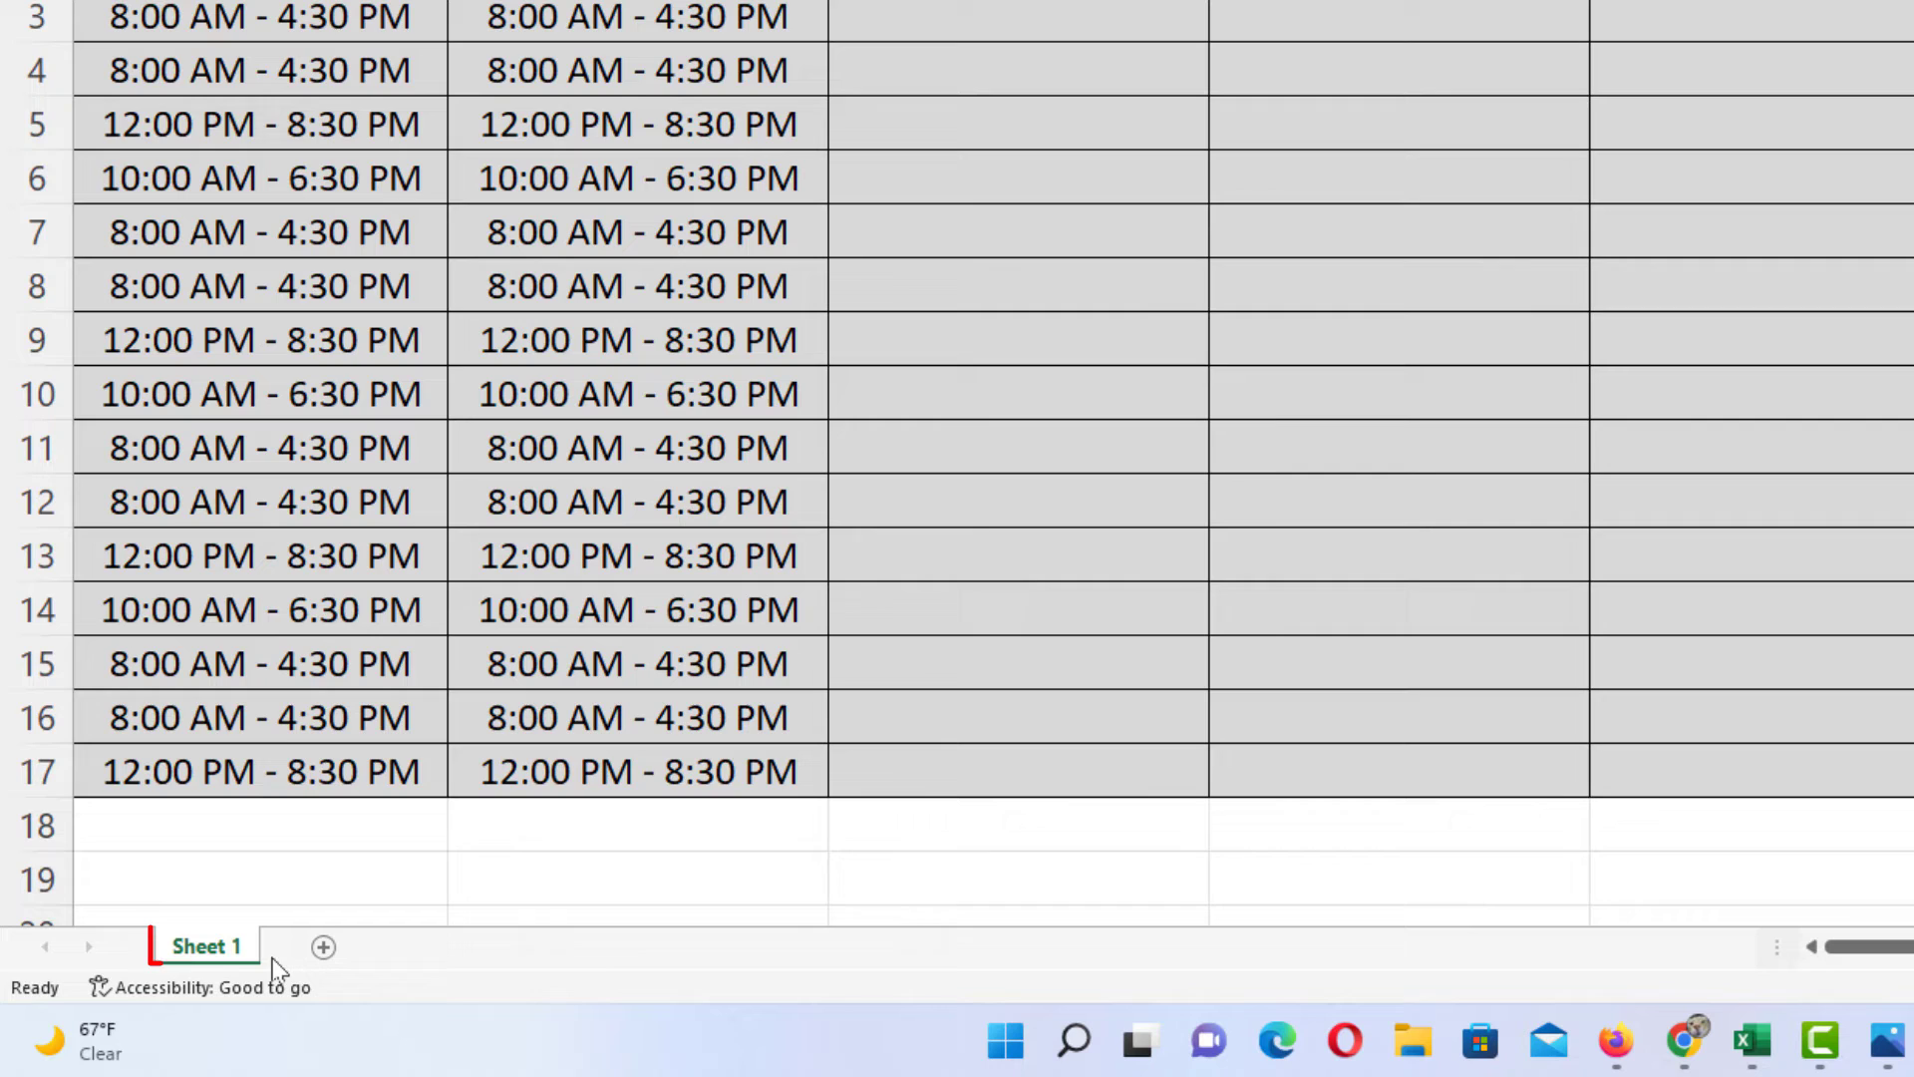
Rename the Sheet 1 worksheet tab to 'Schedule'.
click(203, 946)
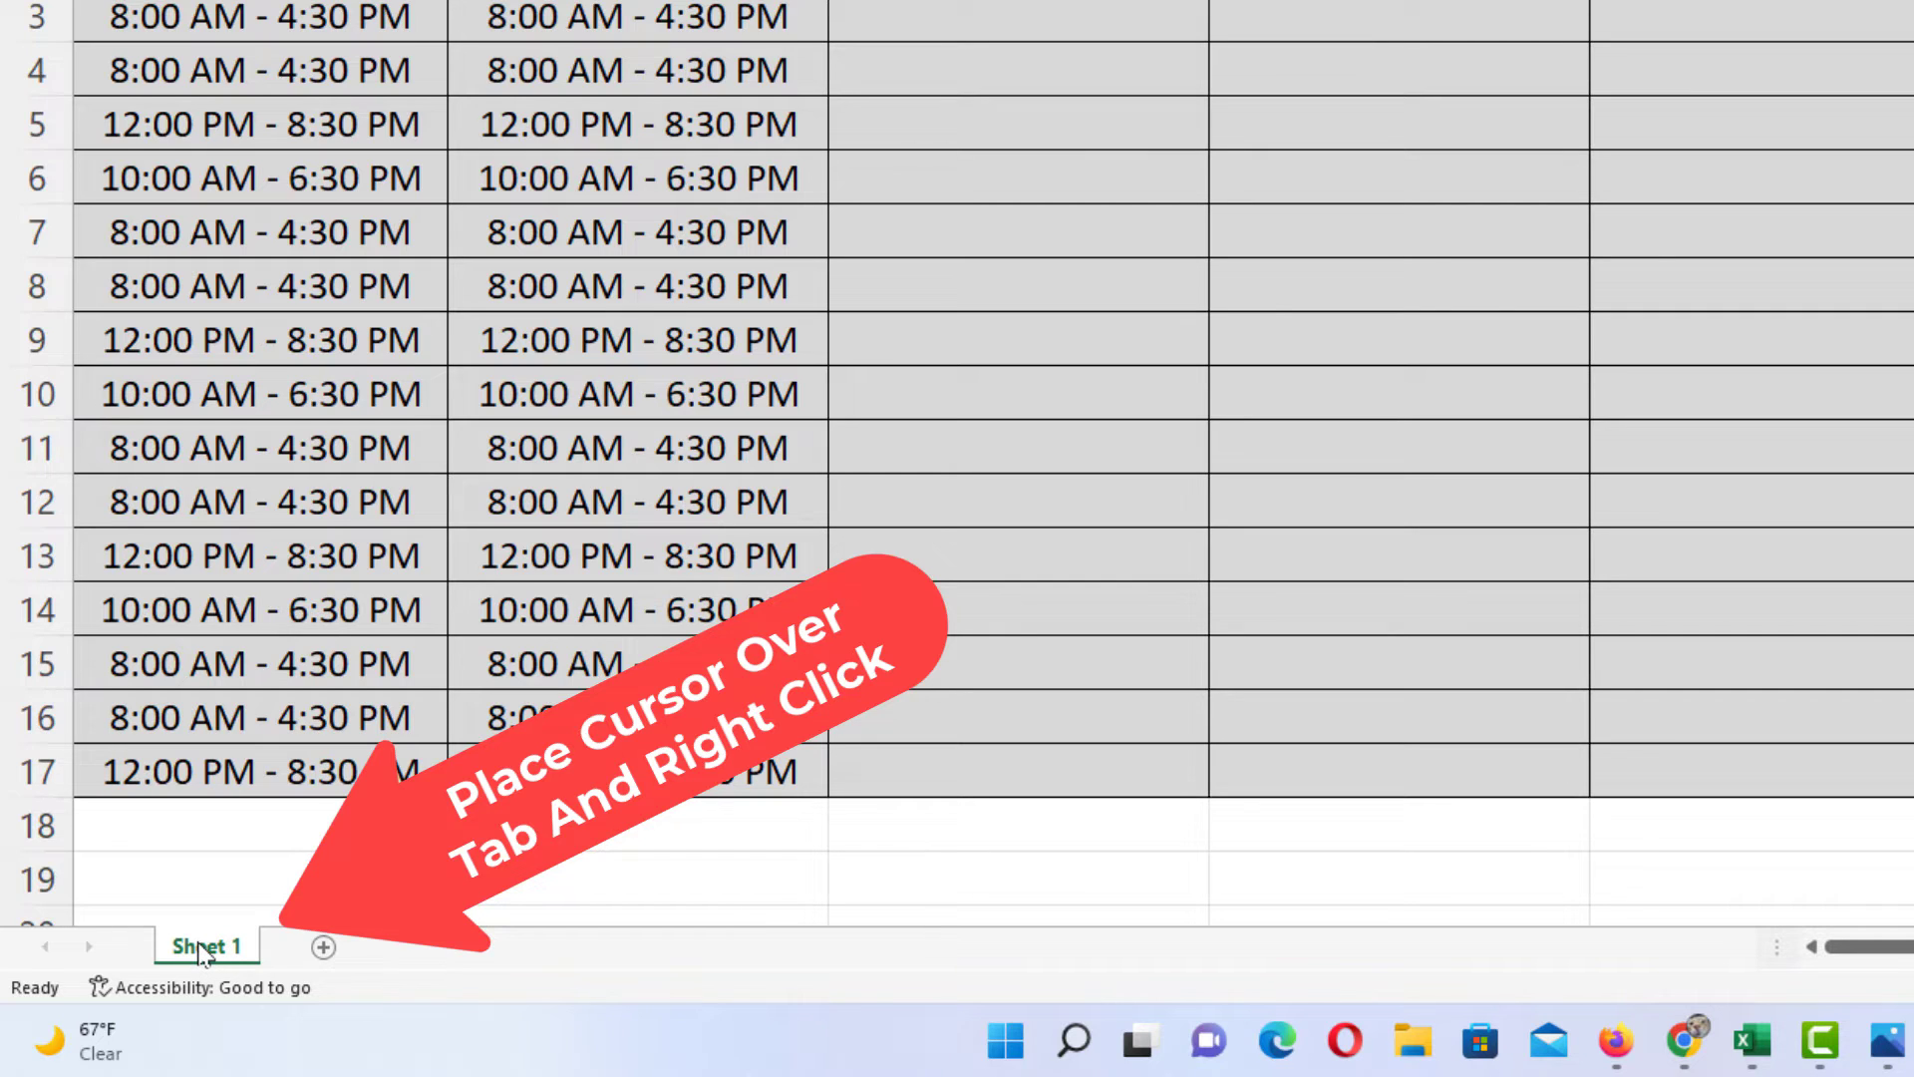
right_click(206, 946)
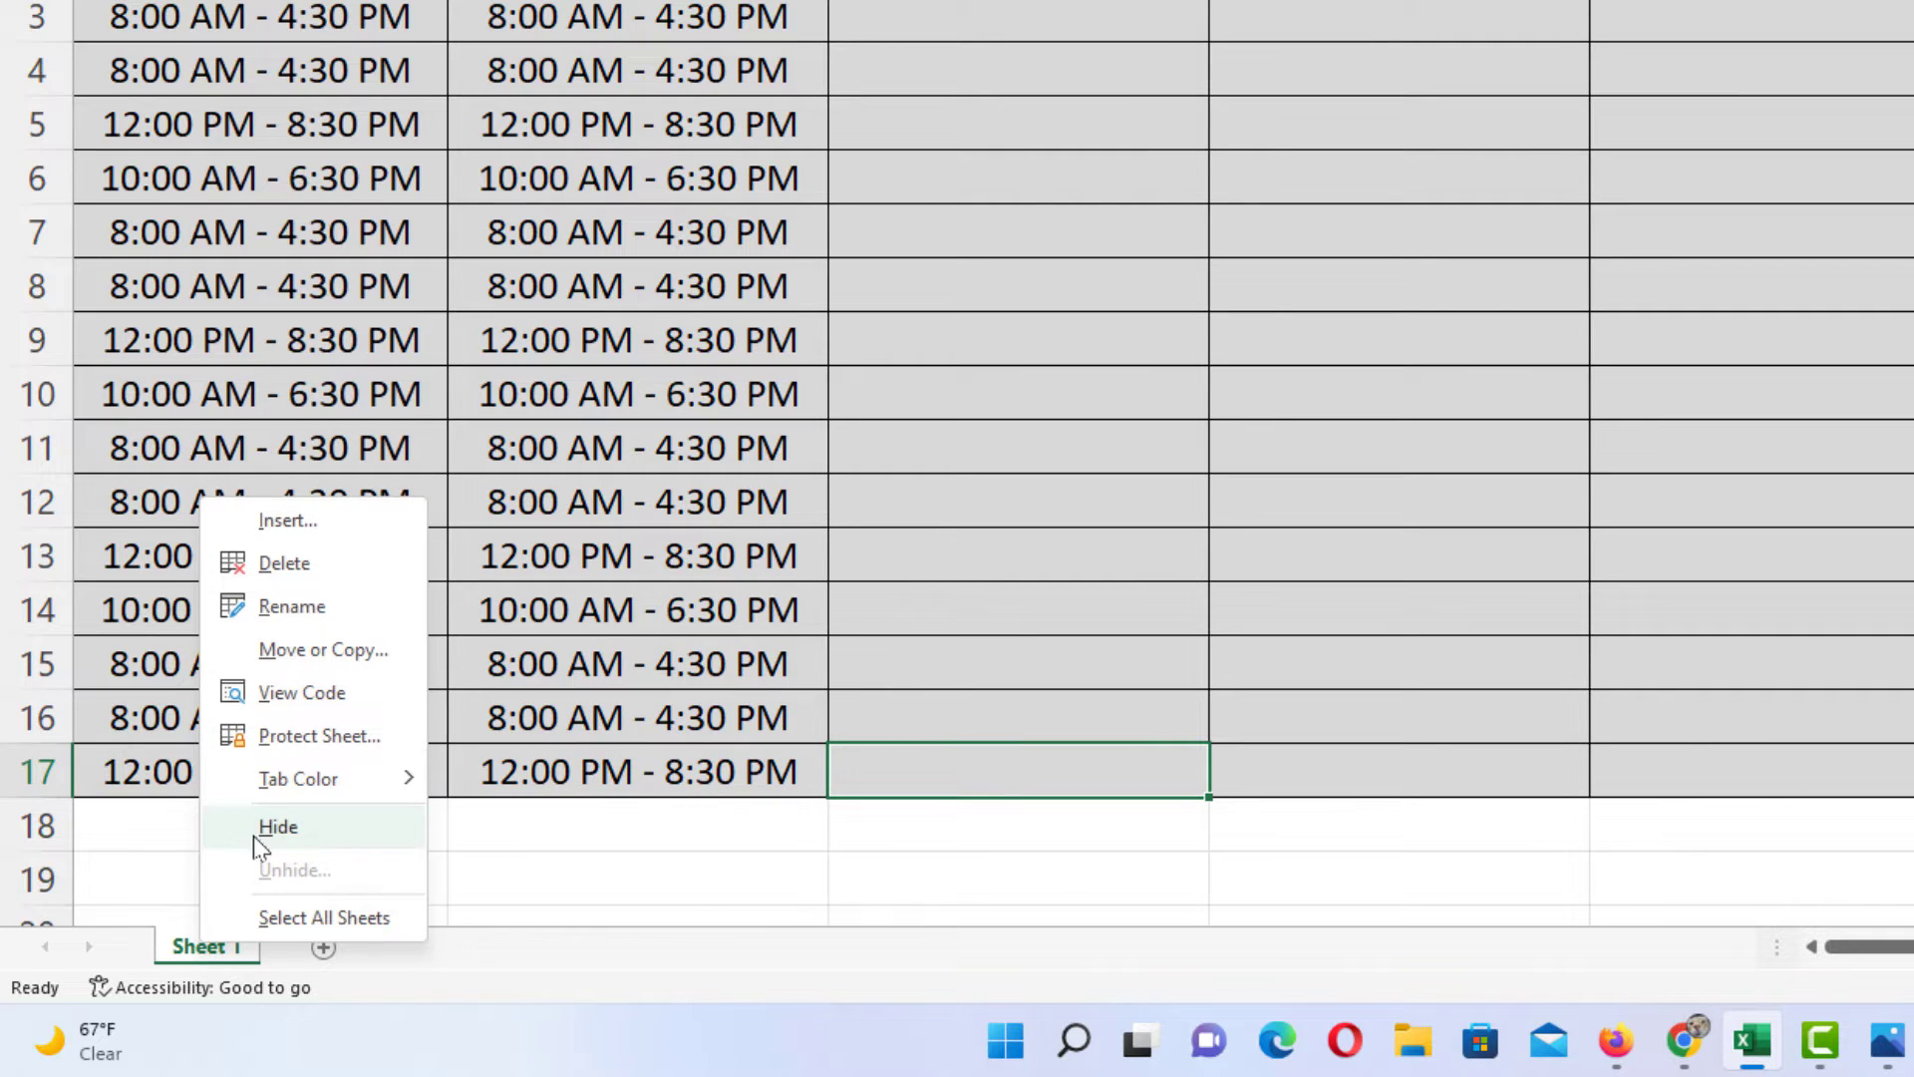
mouse_move(319, 735)
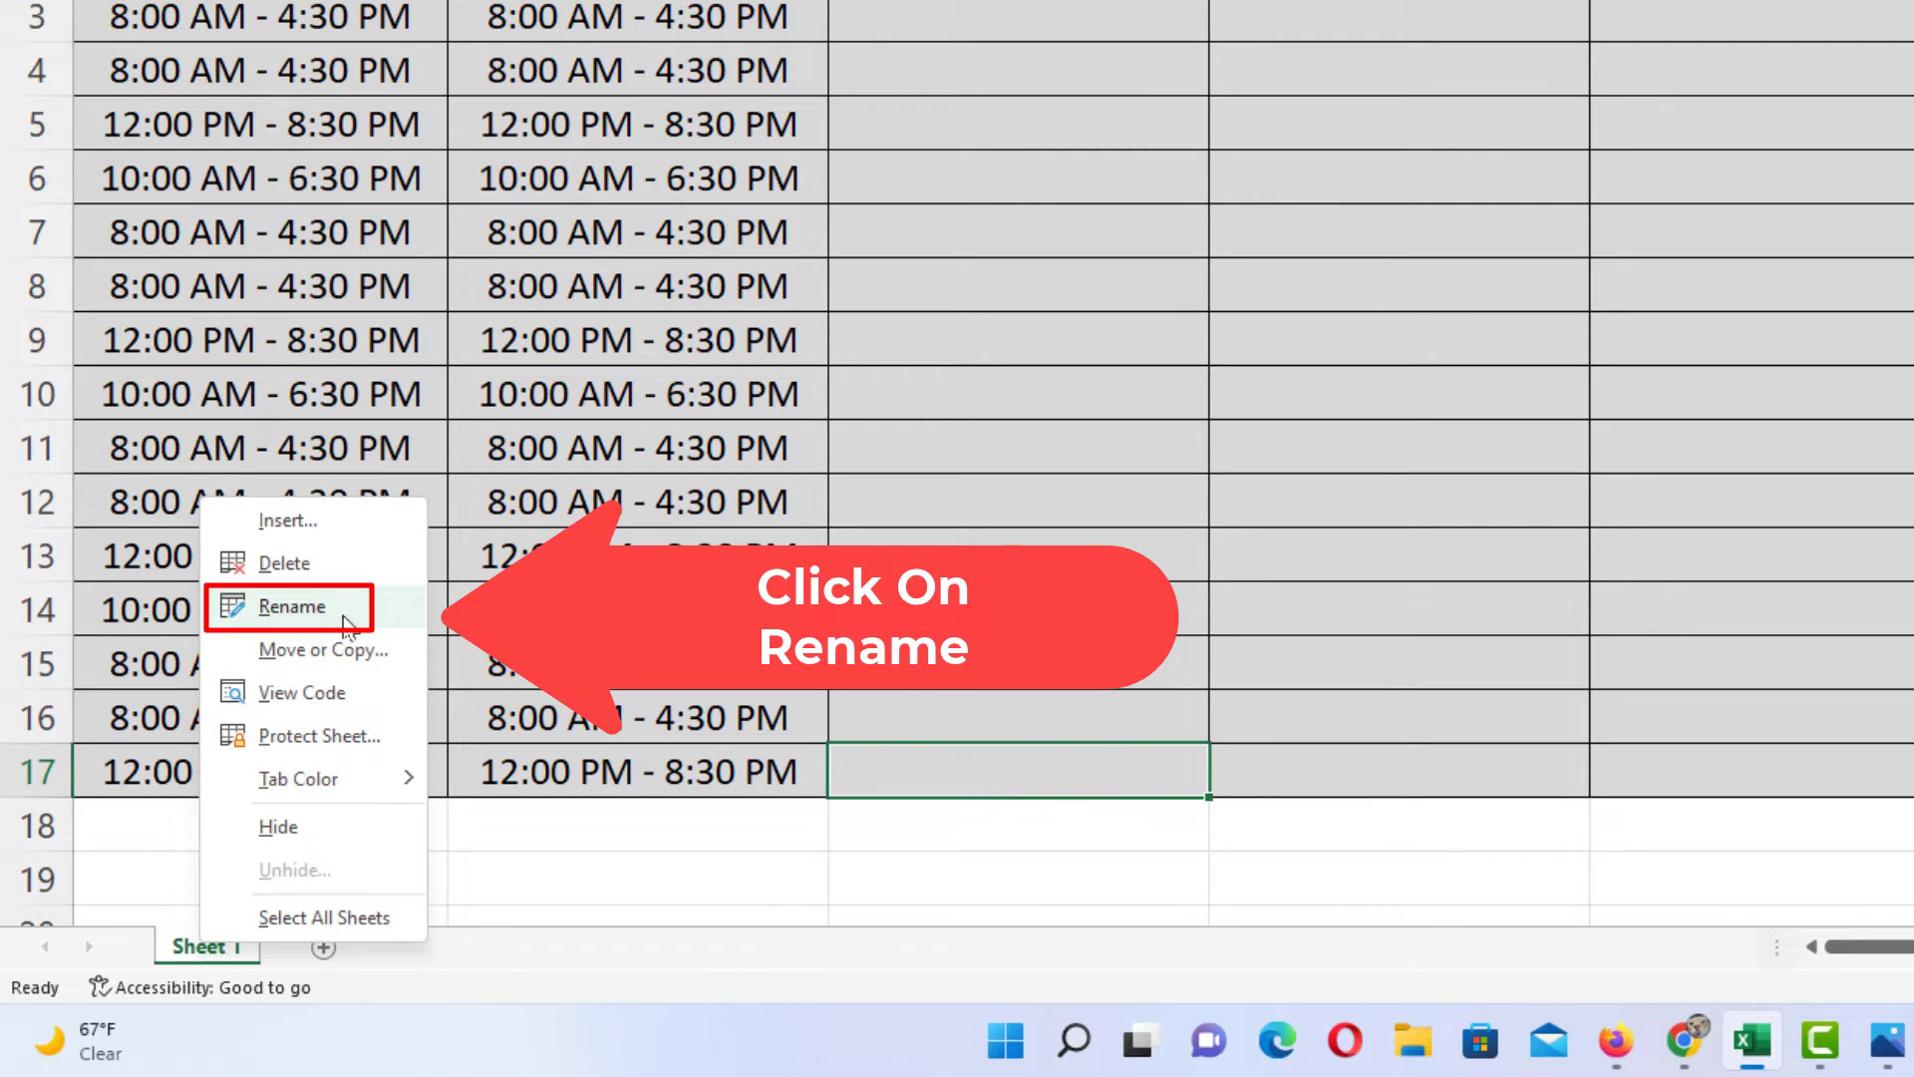
click(289, 607)
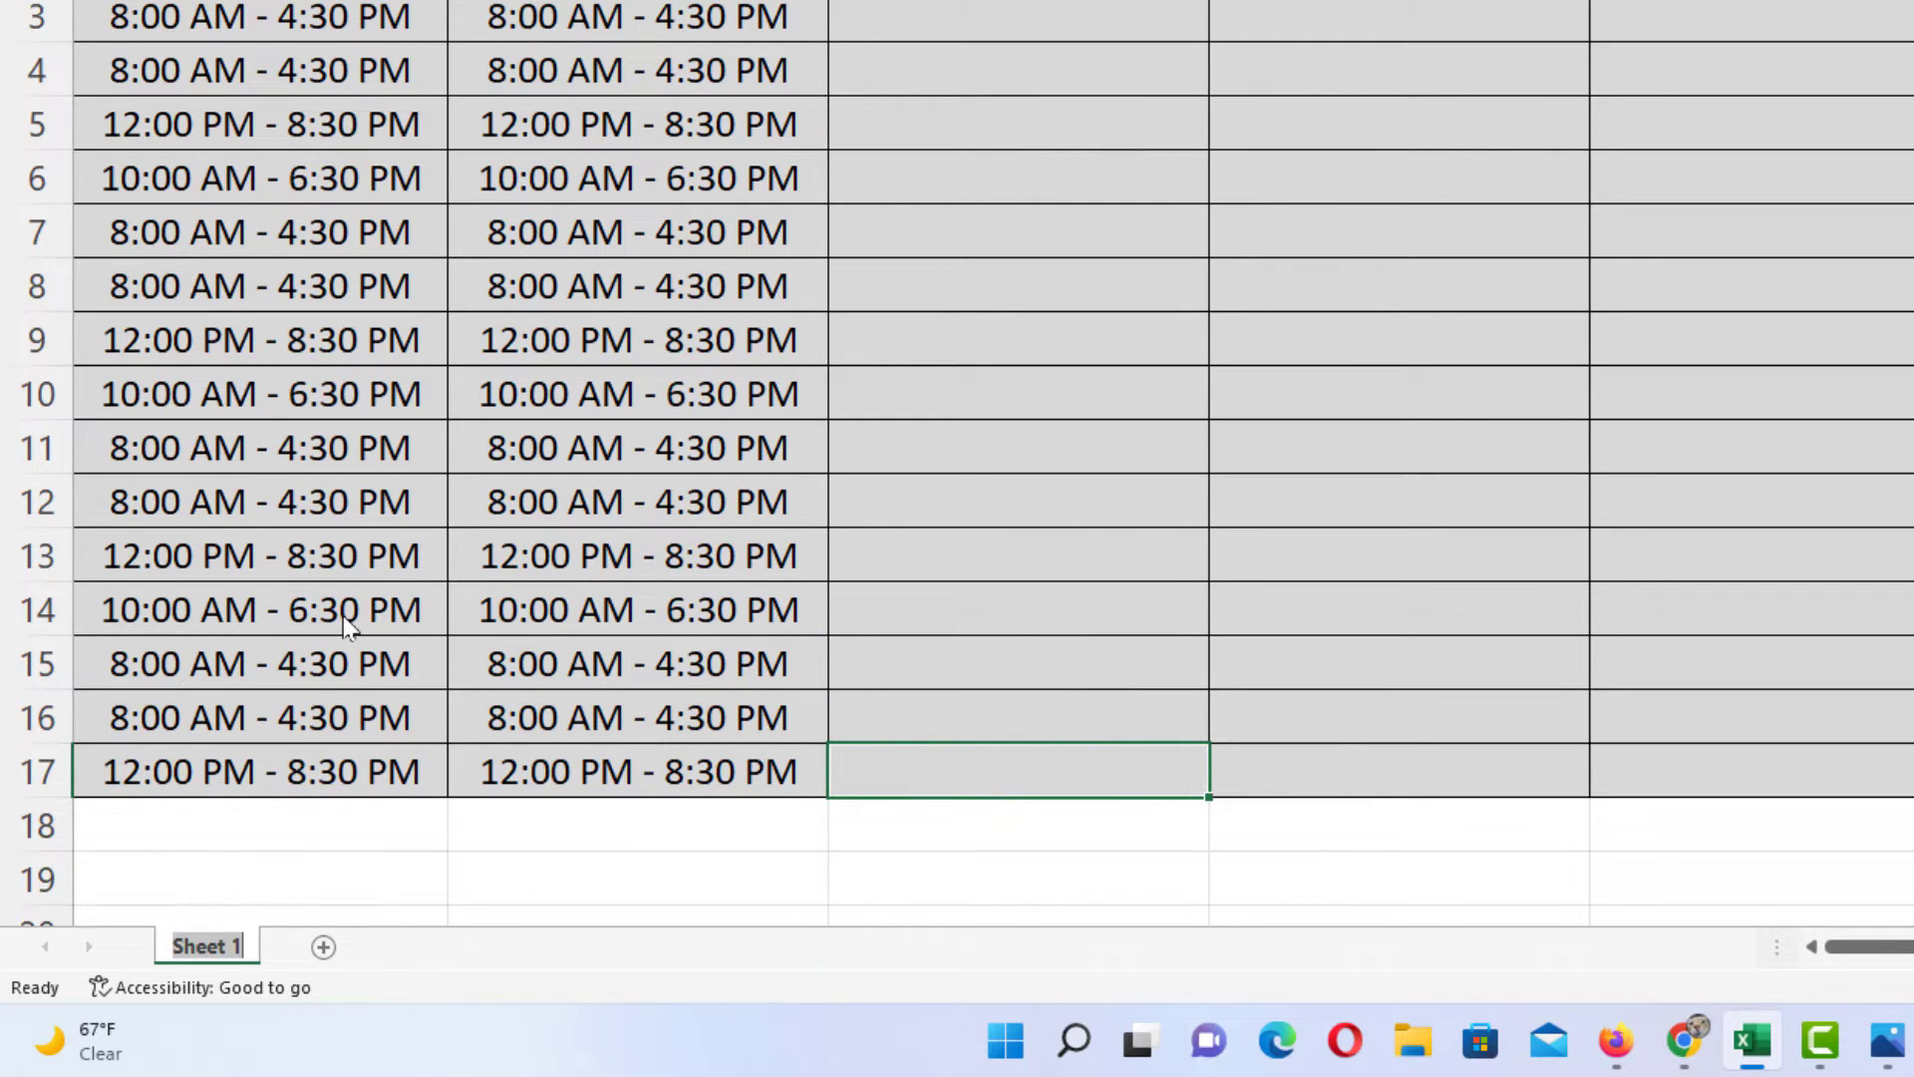
double_click(206, 945)
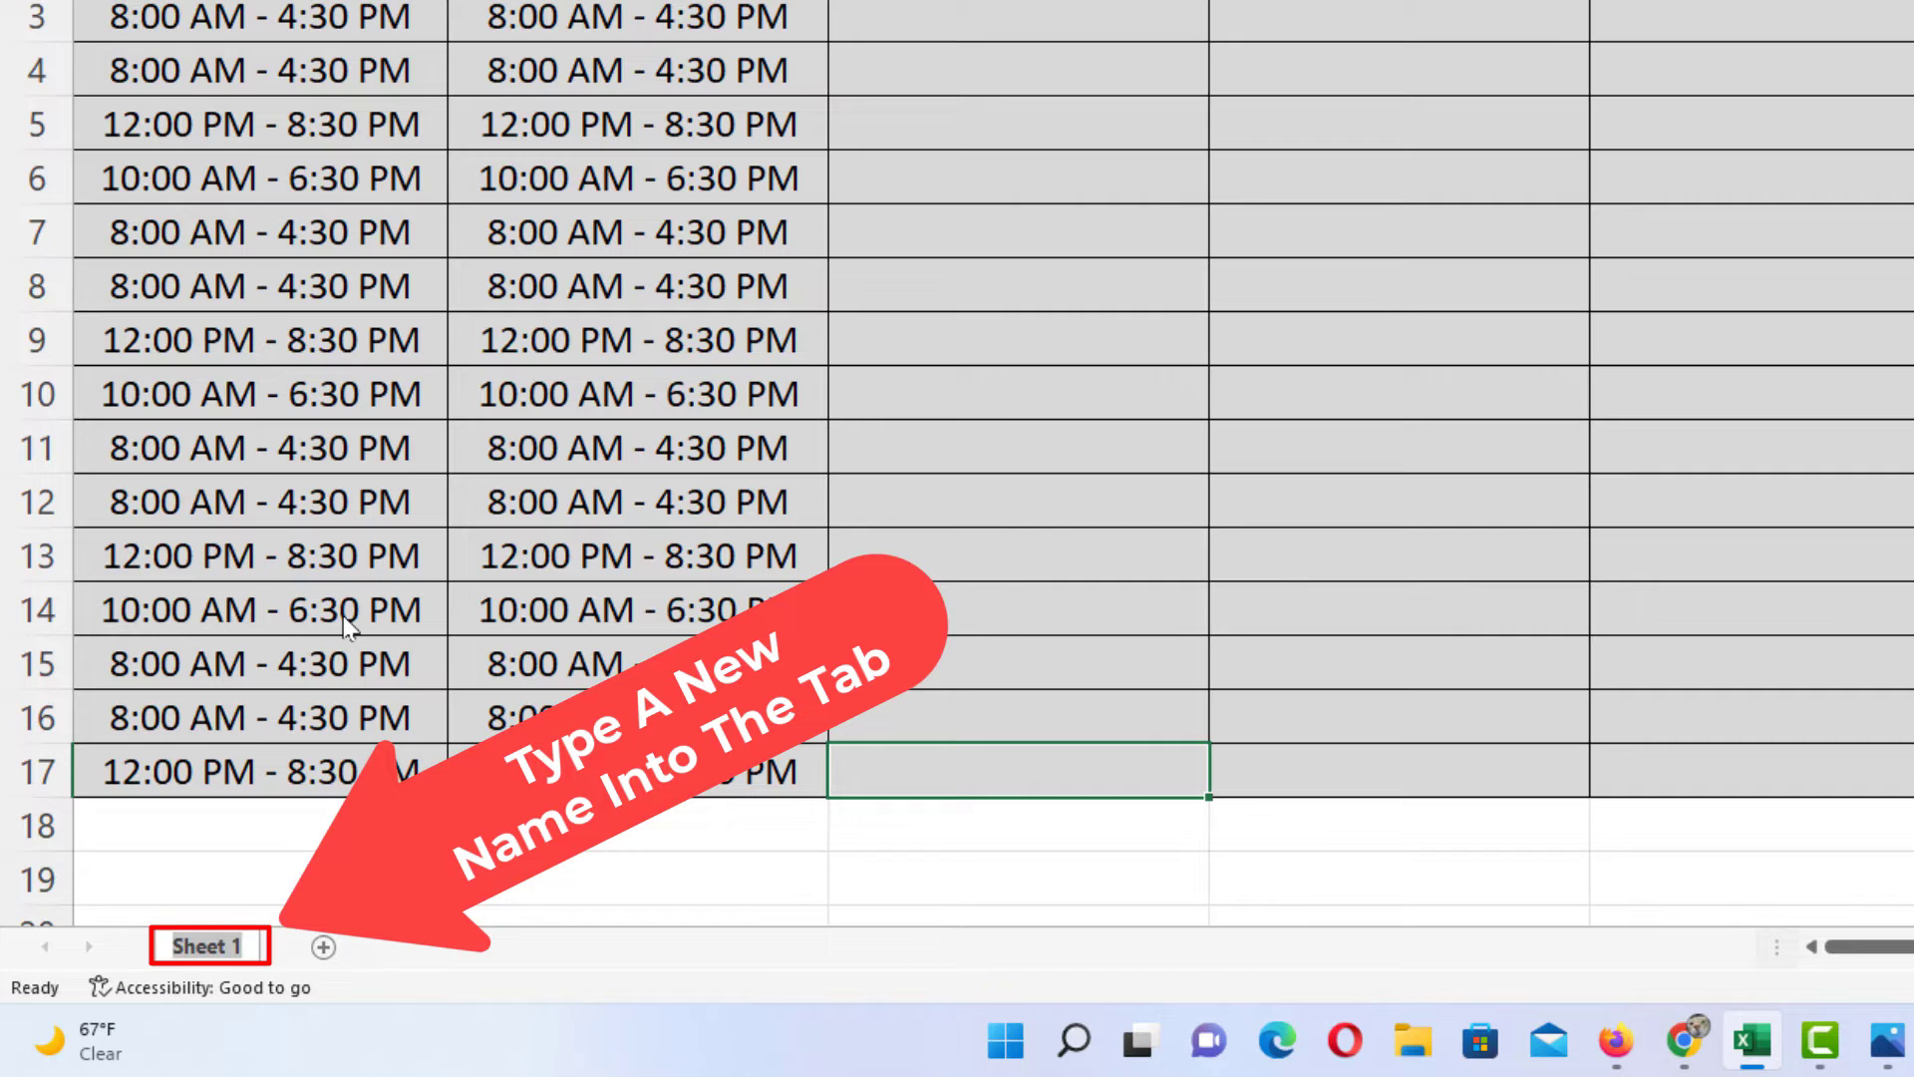
text(Sch)
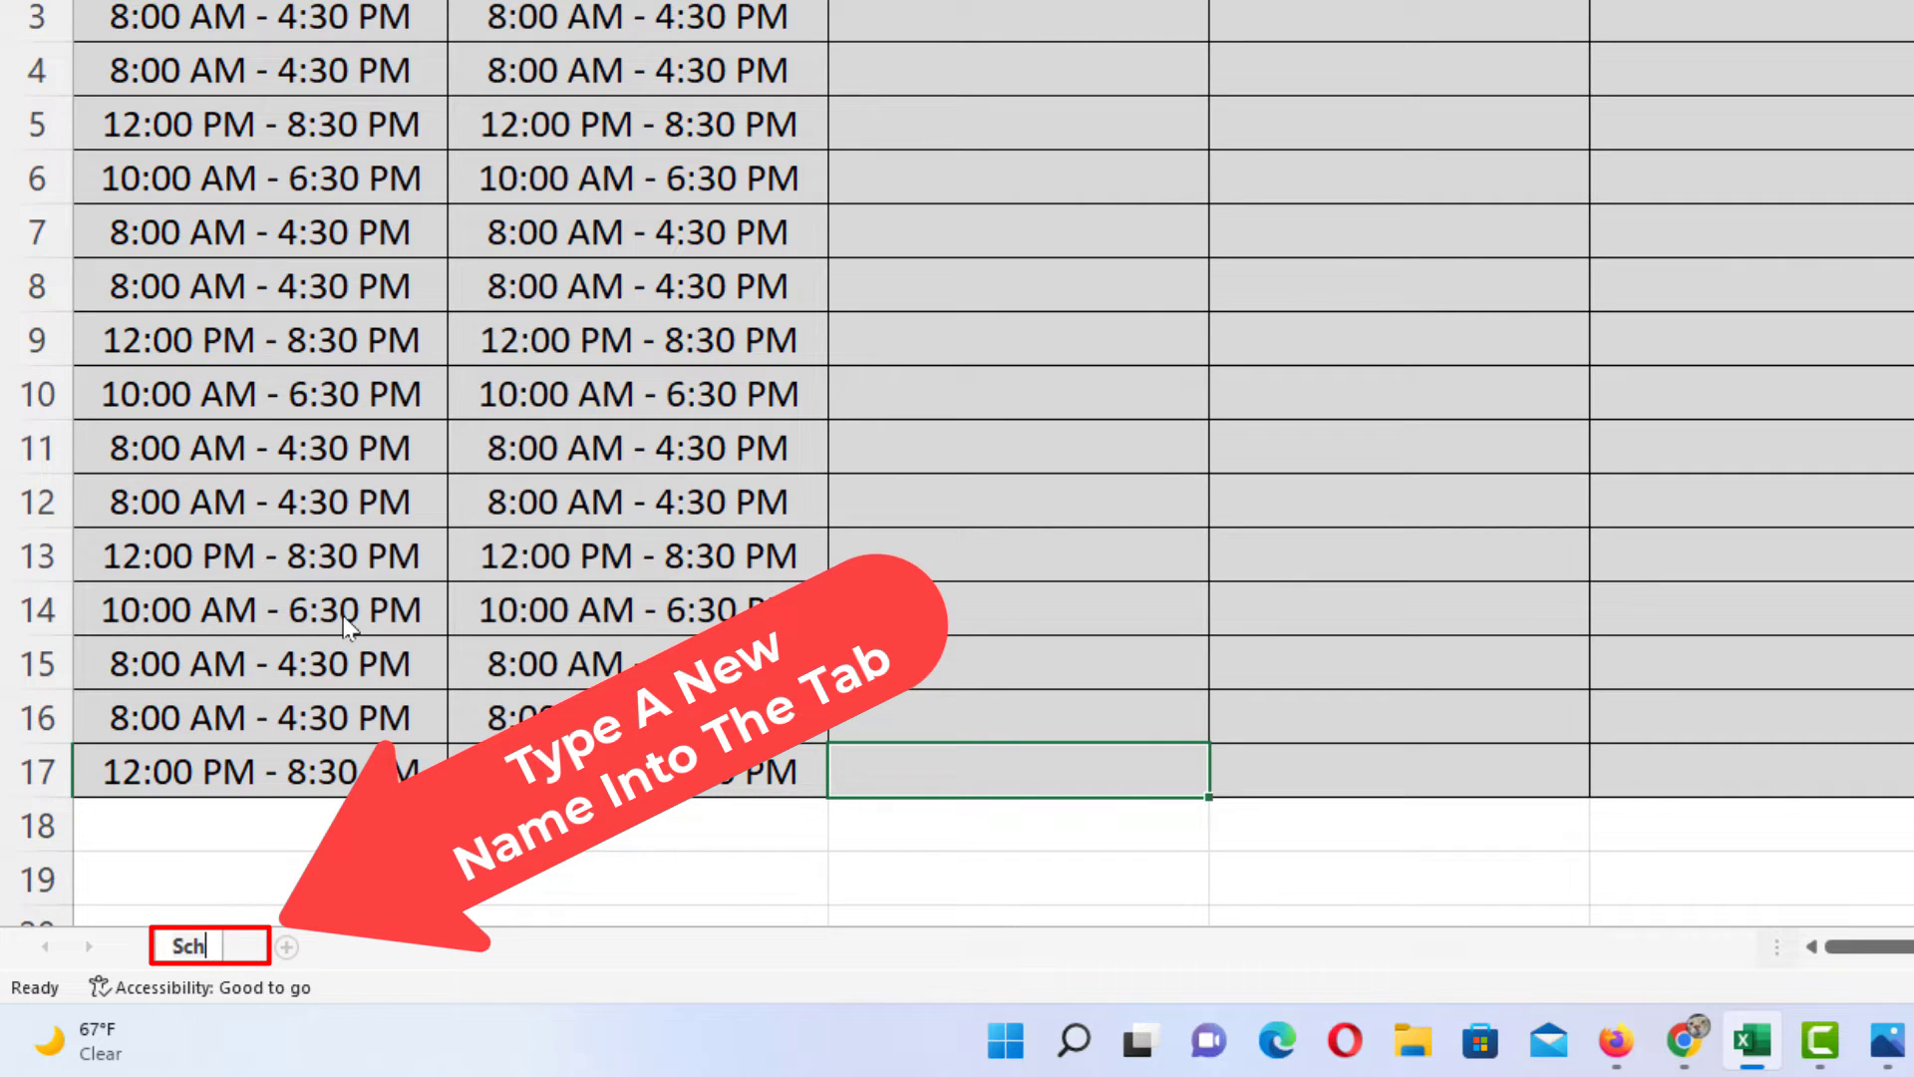
text(edule)
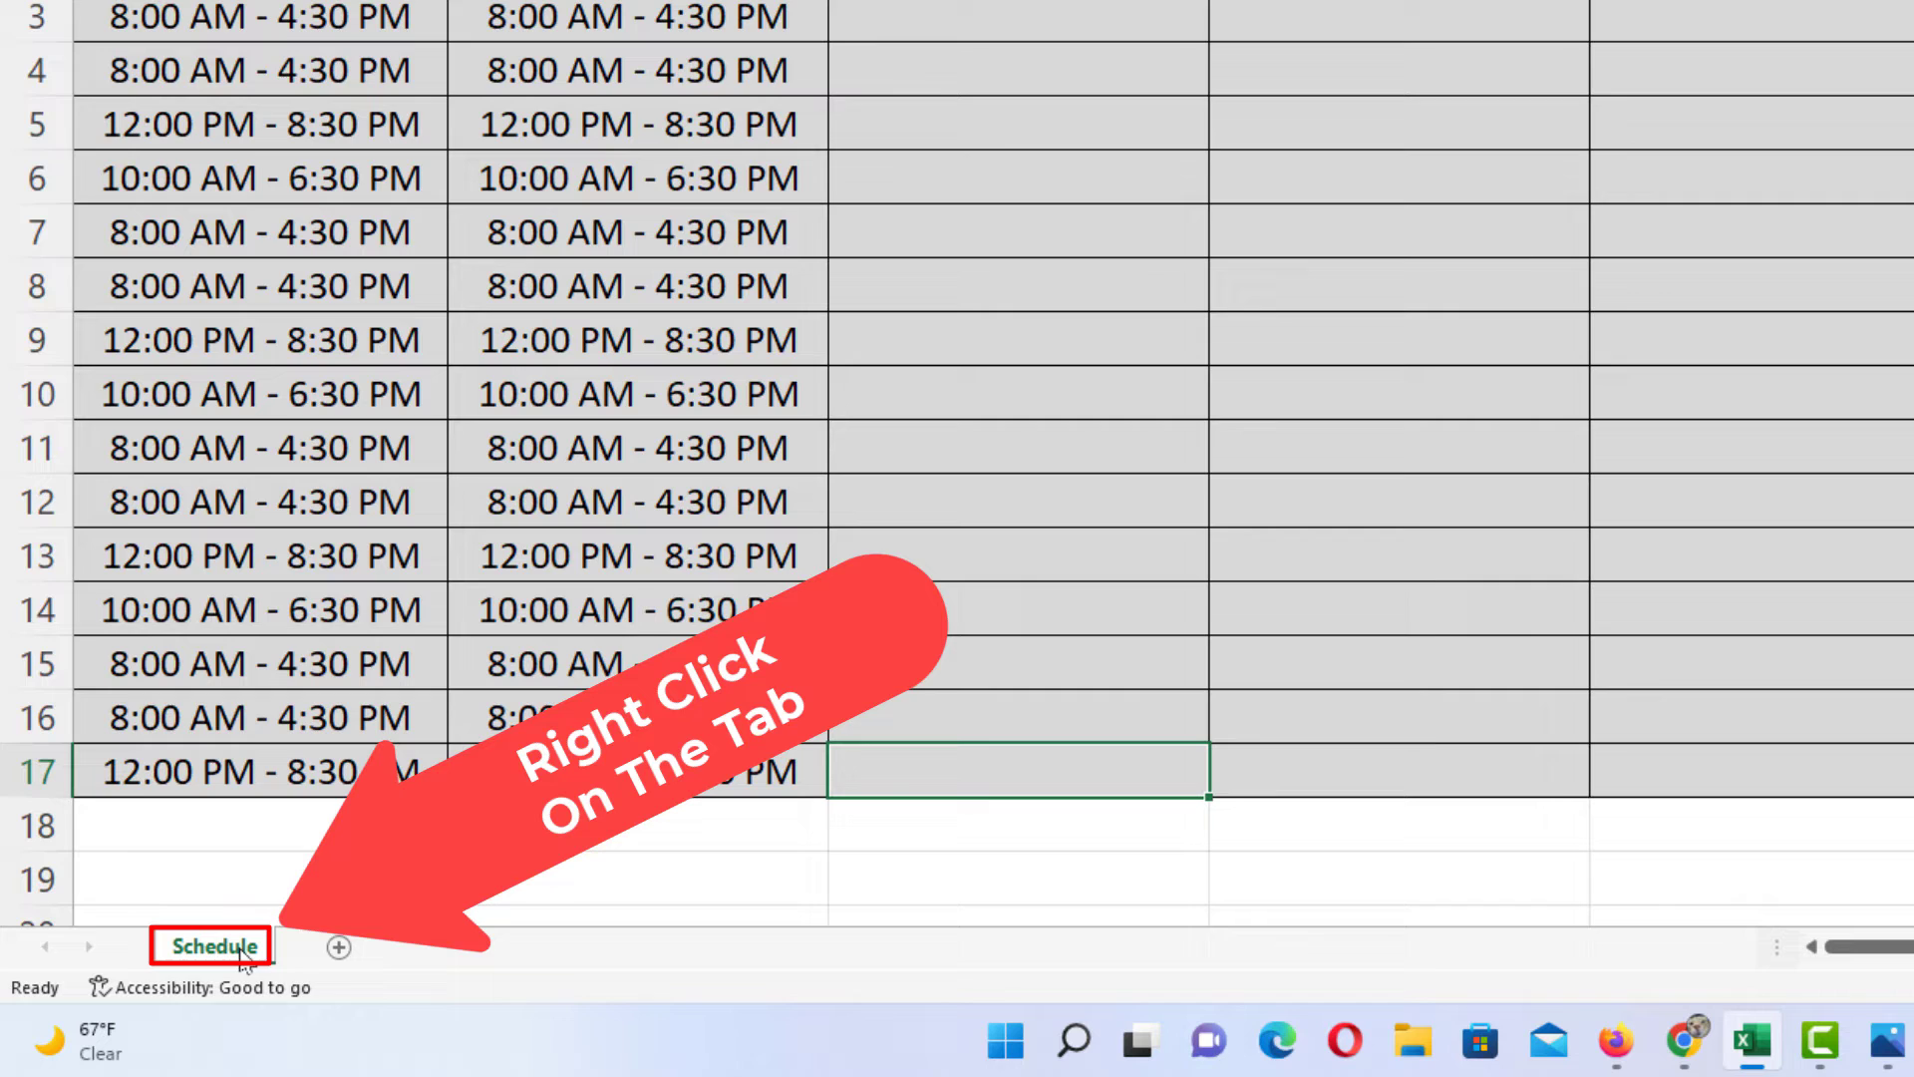
Show the Tab Color choices for the Schedule worksheet tab.
right_click(214, 946)
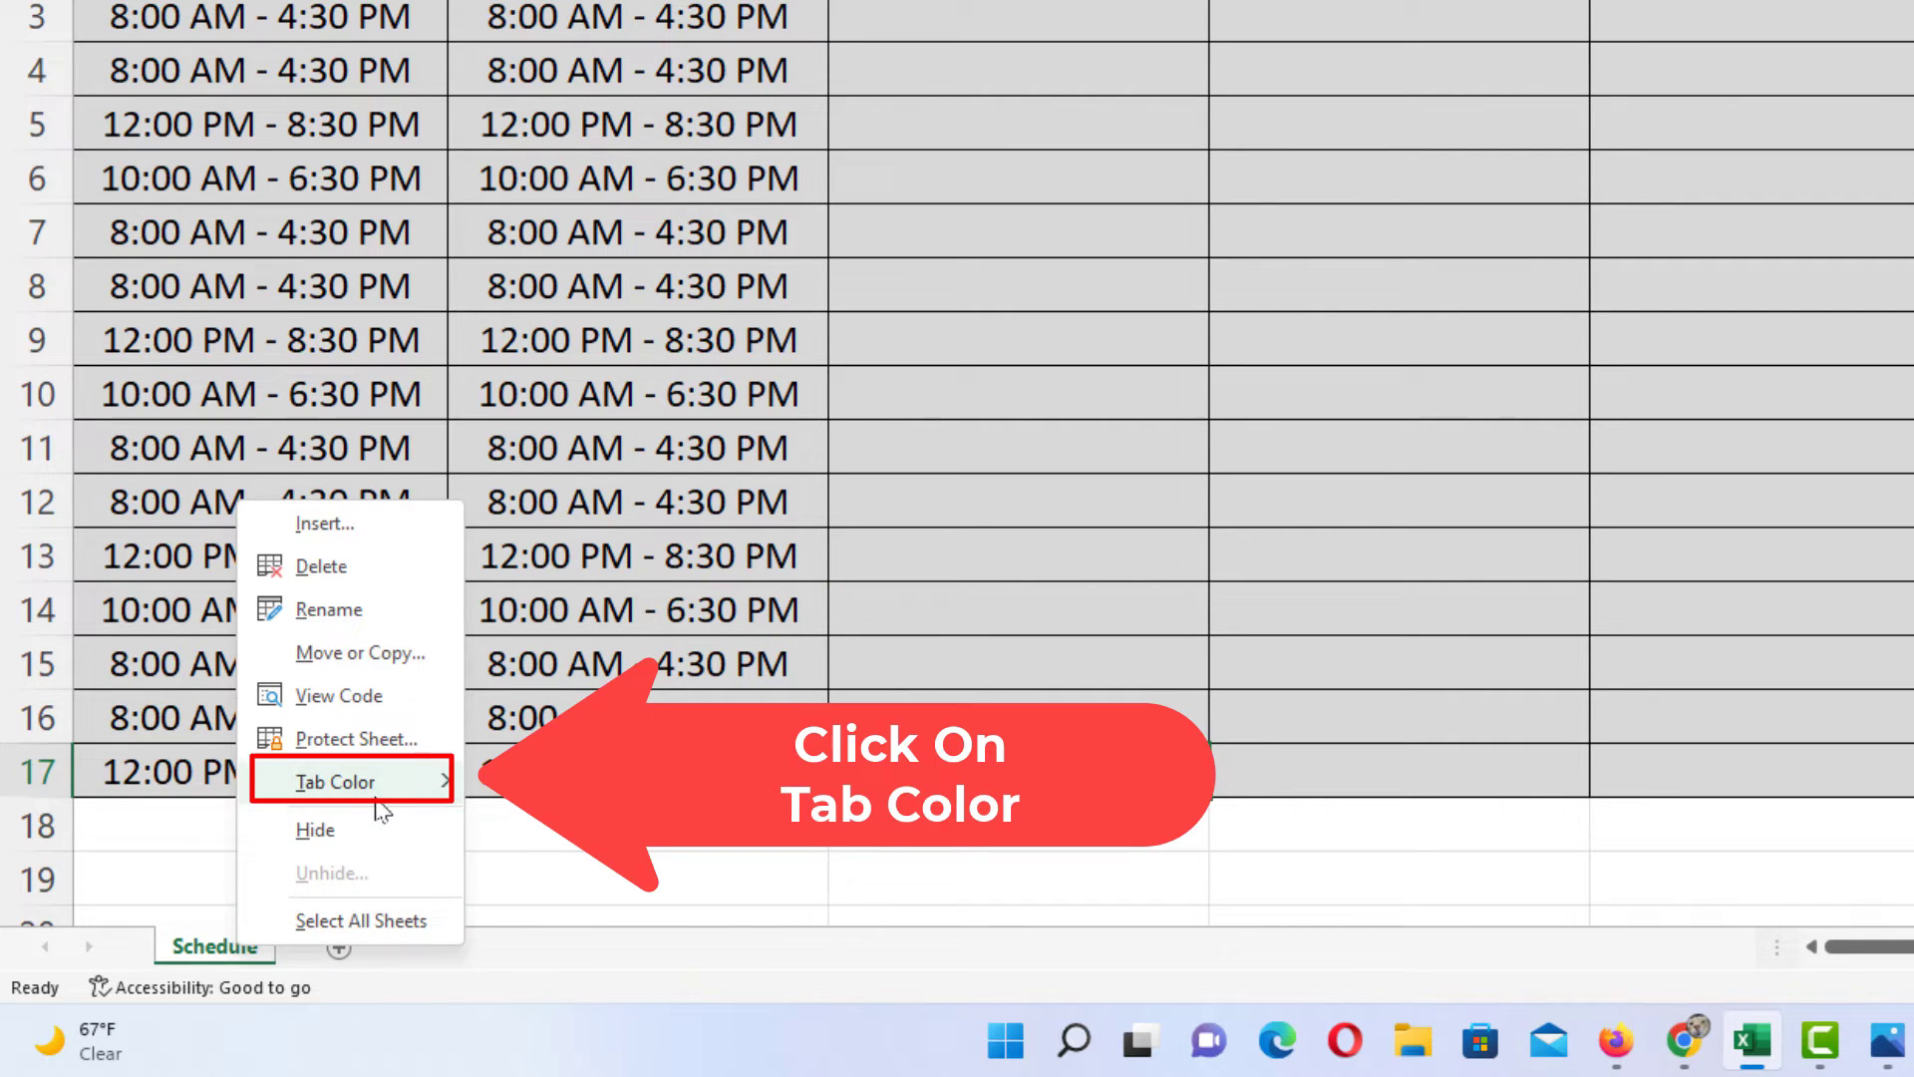
click(336, 781)
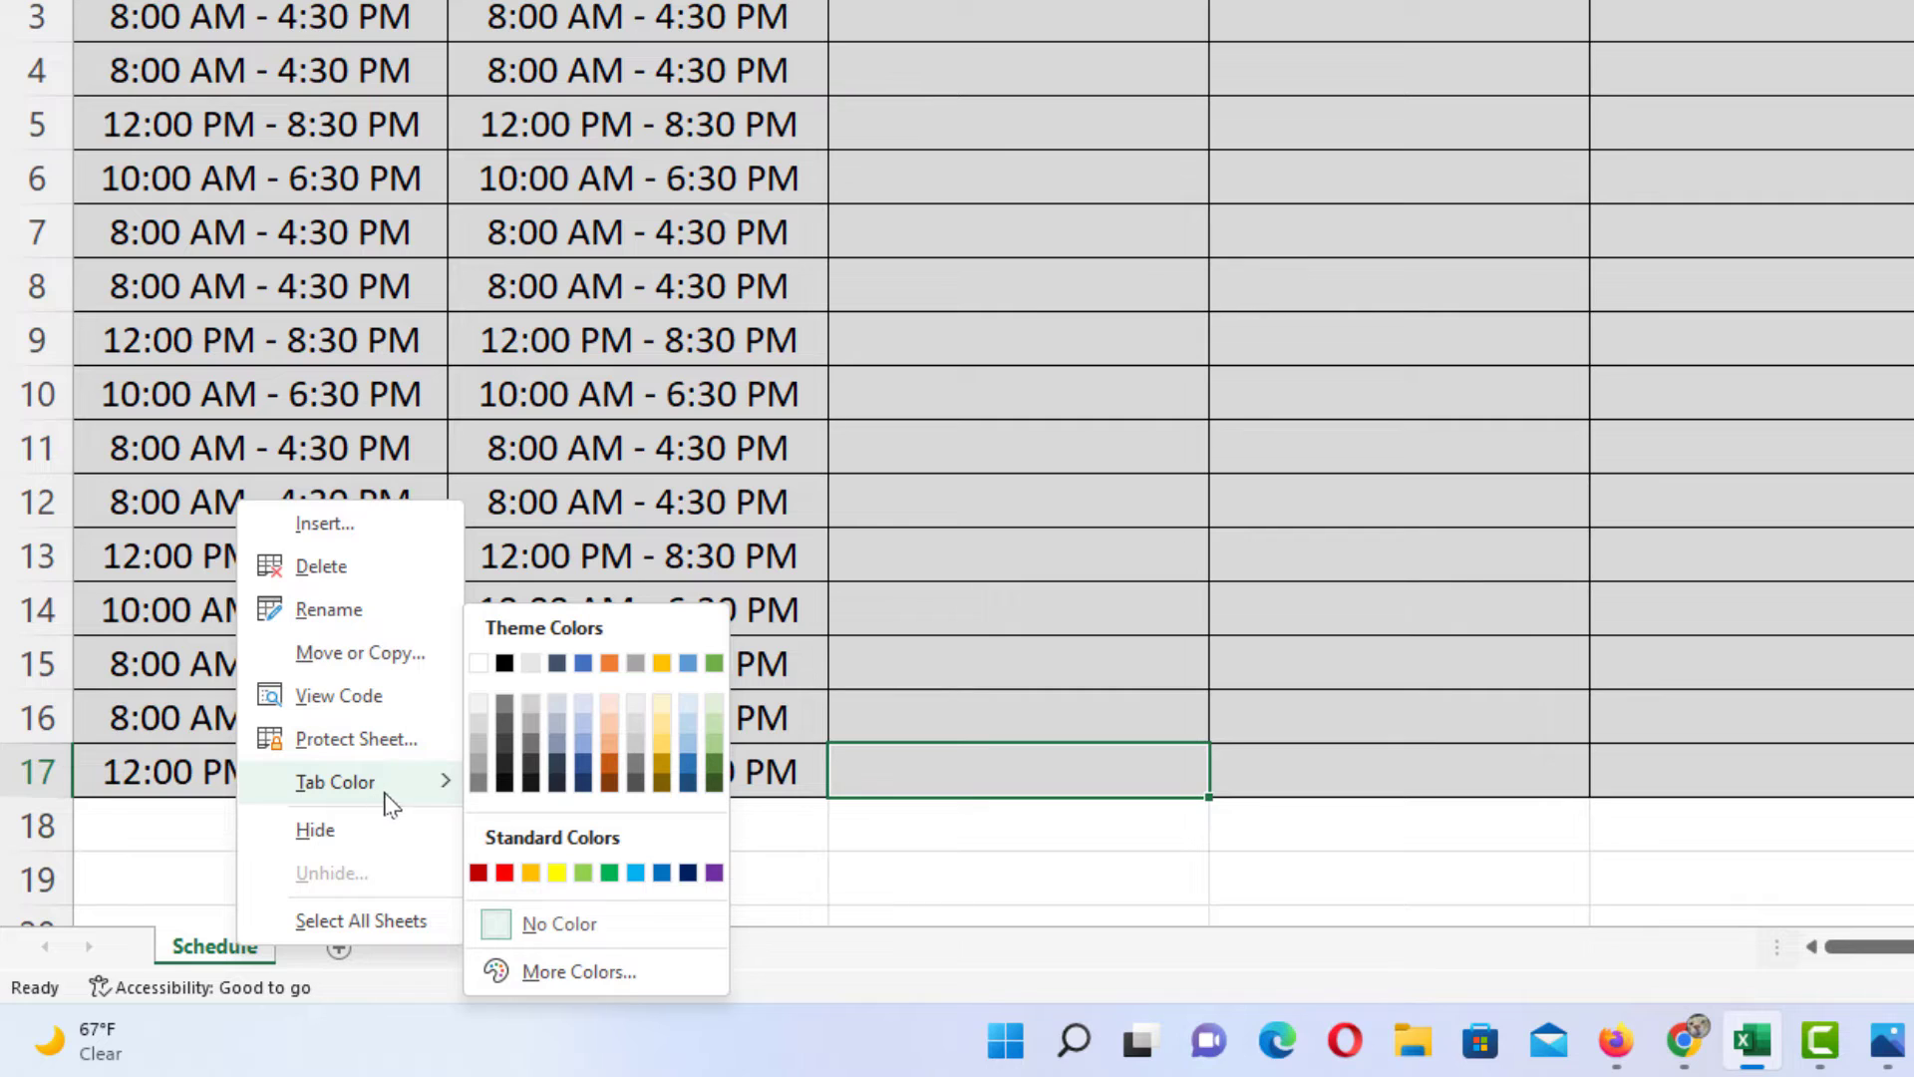
mouse_move(559, 787)
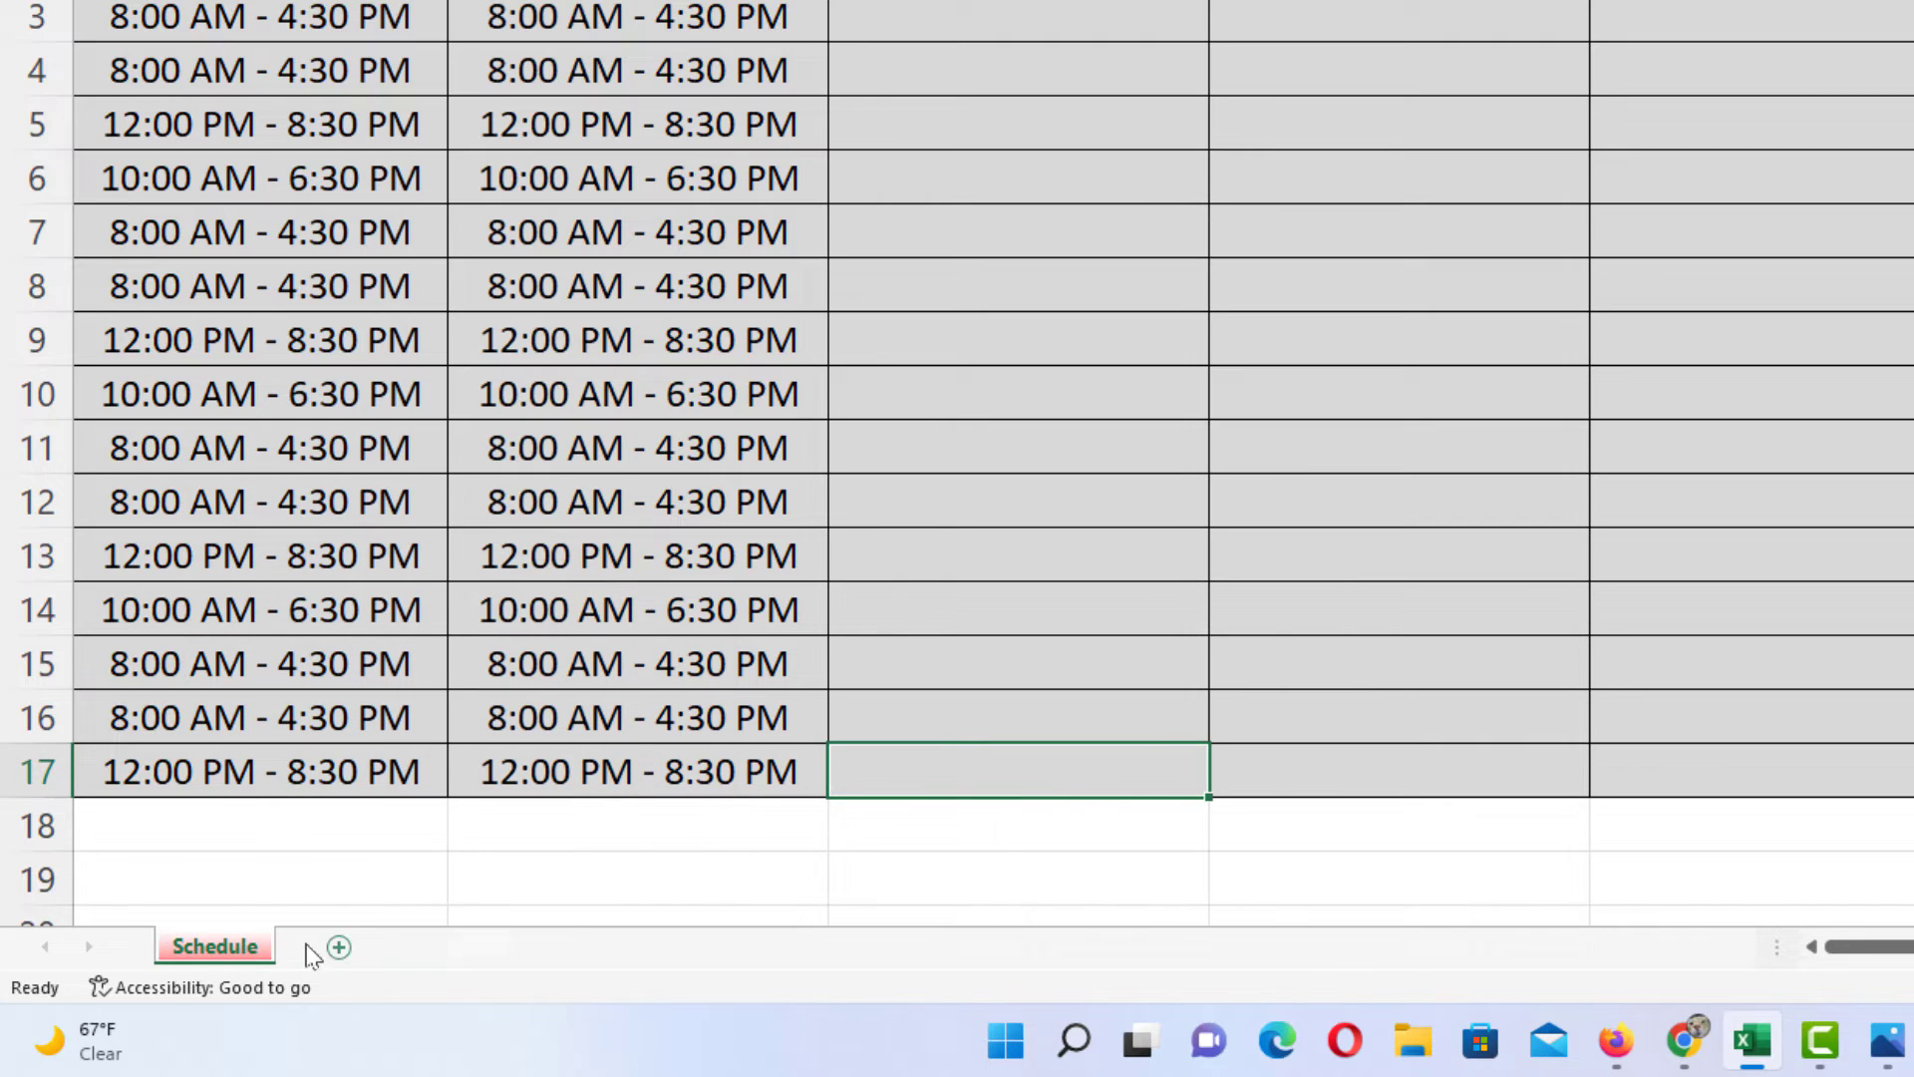
right_click(213, 947)
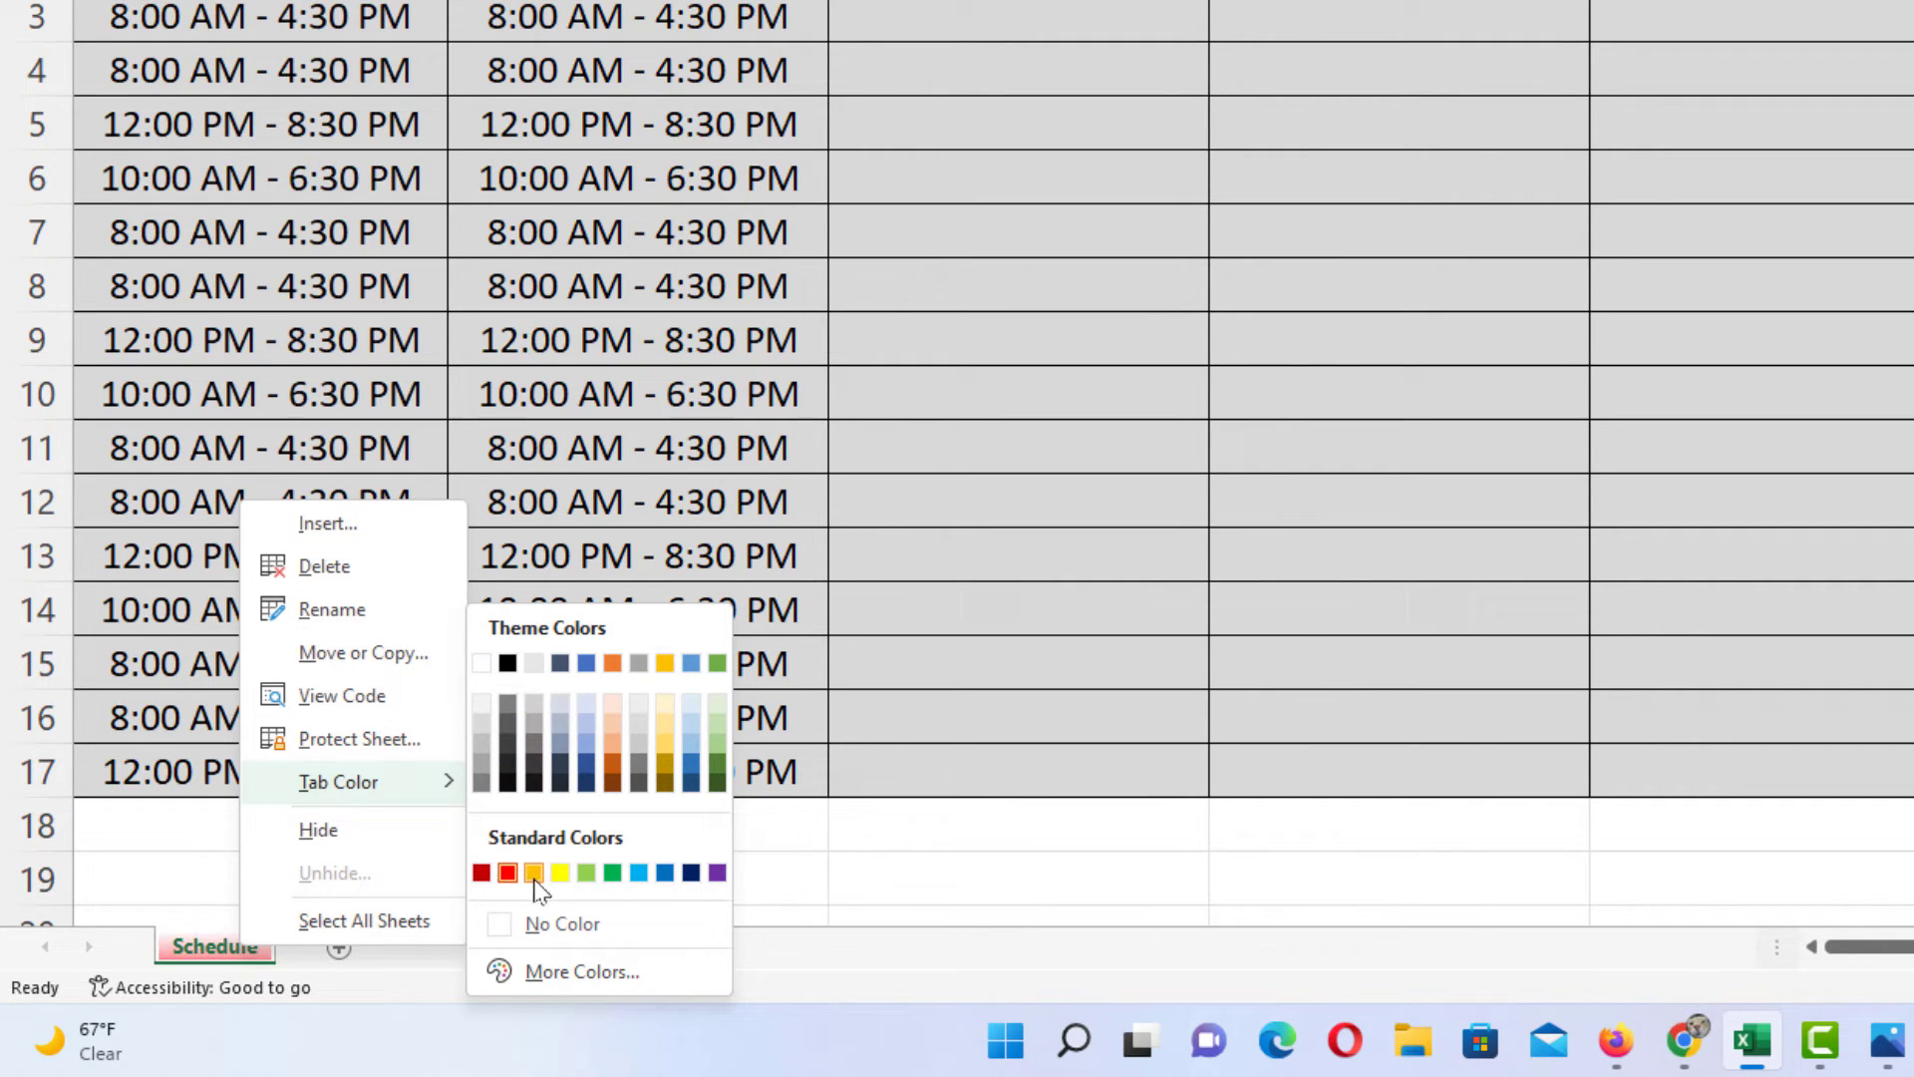
mouse_move(556, 970)
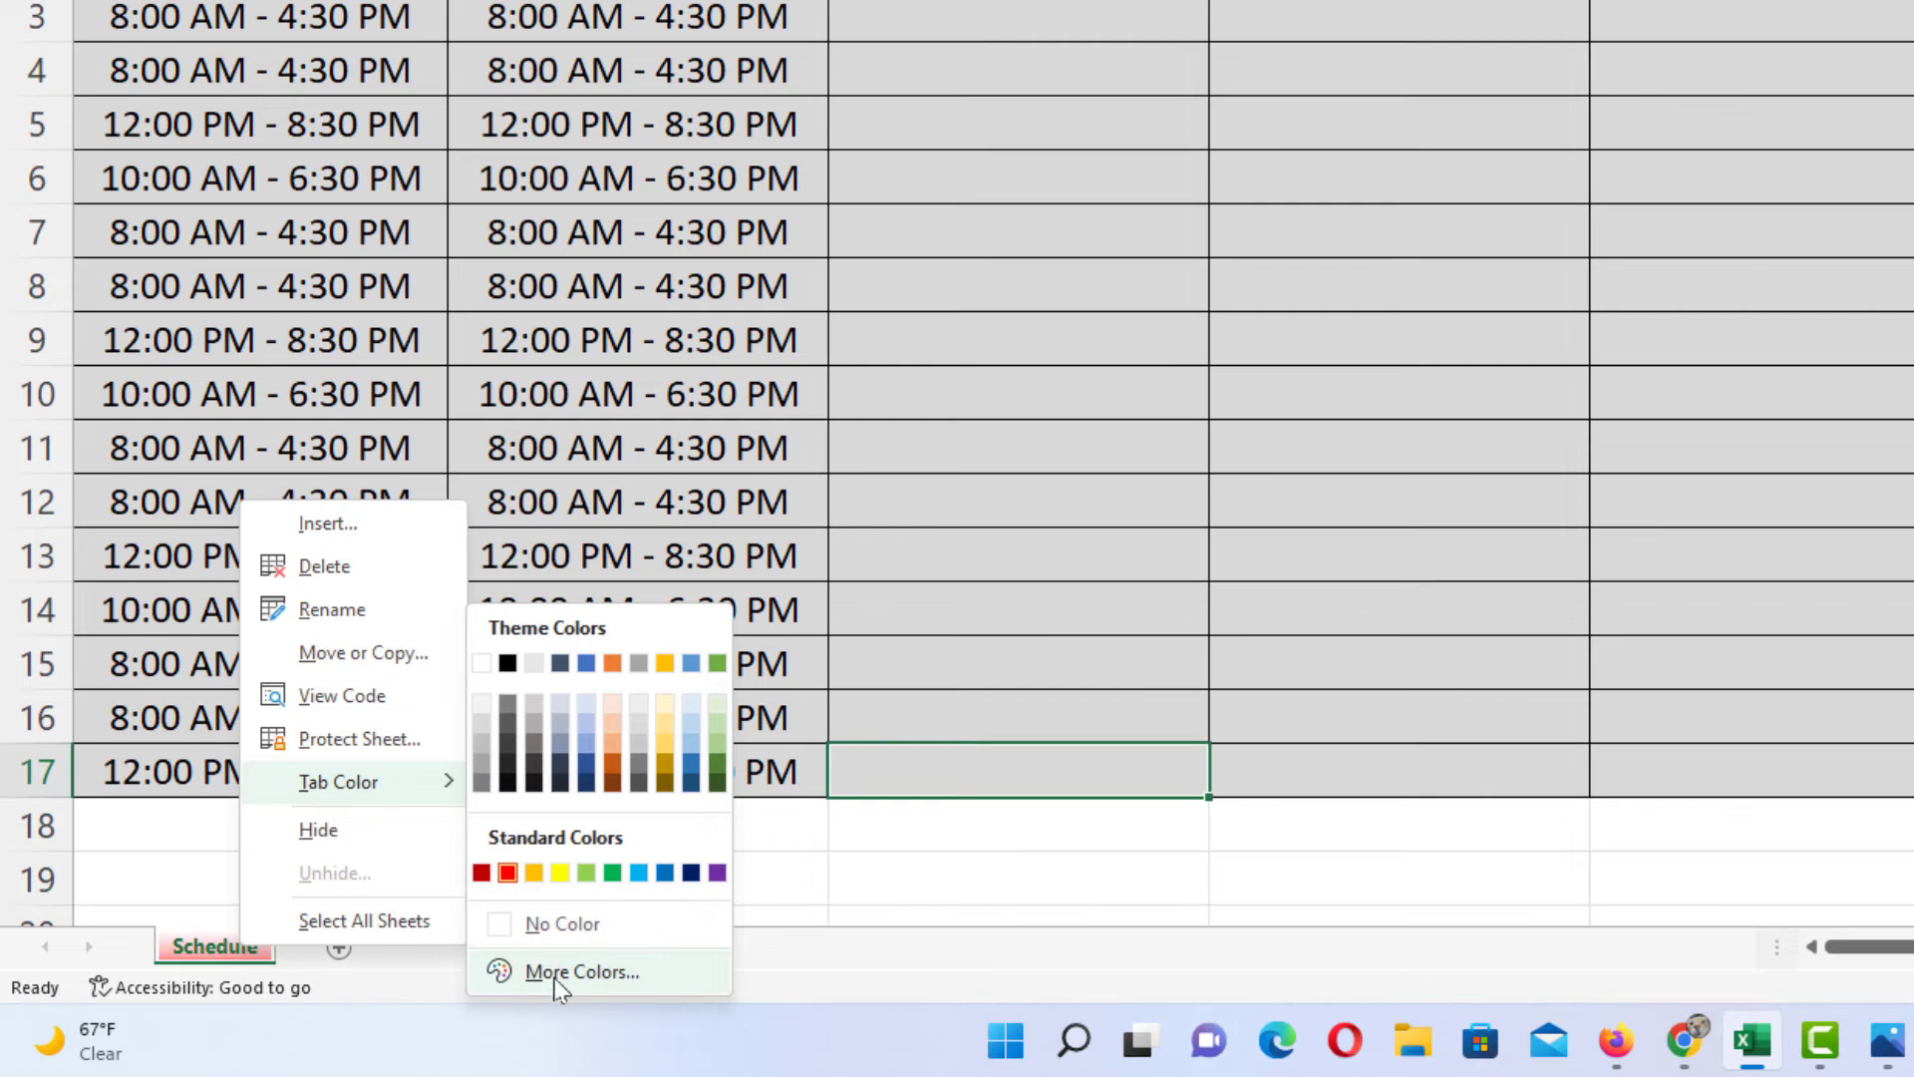
mouse_move(582, 972)
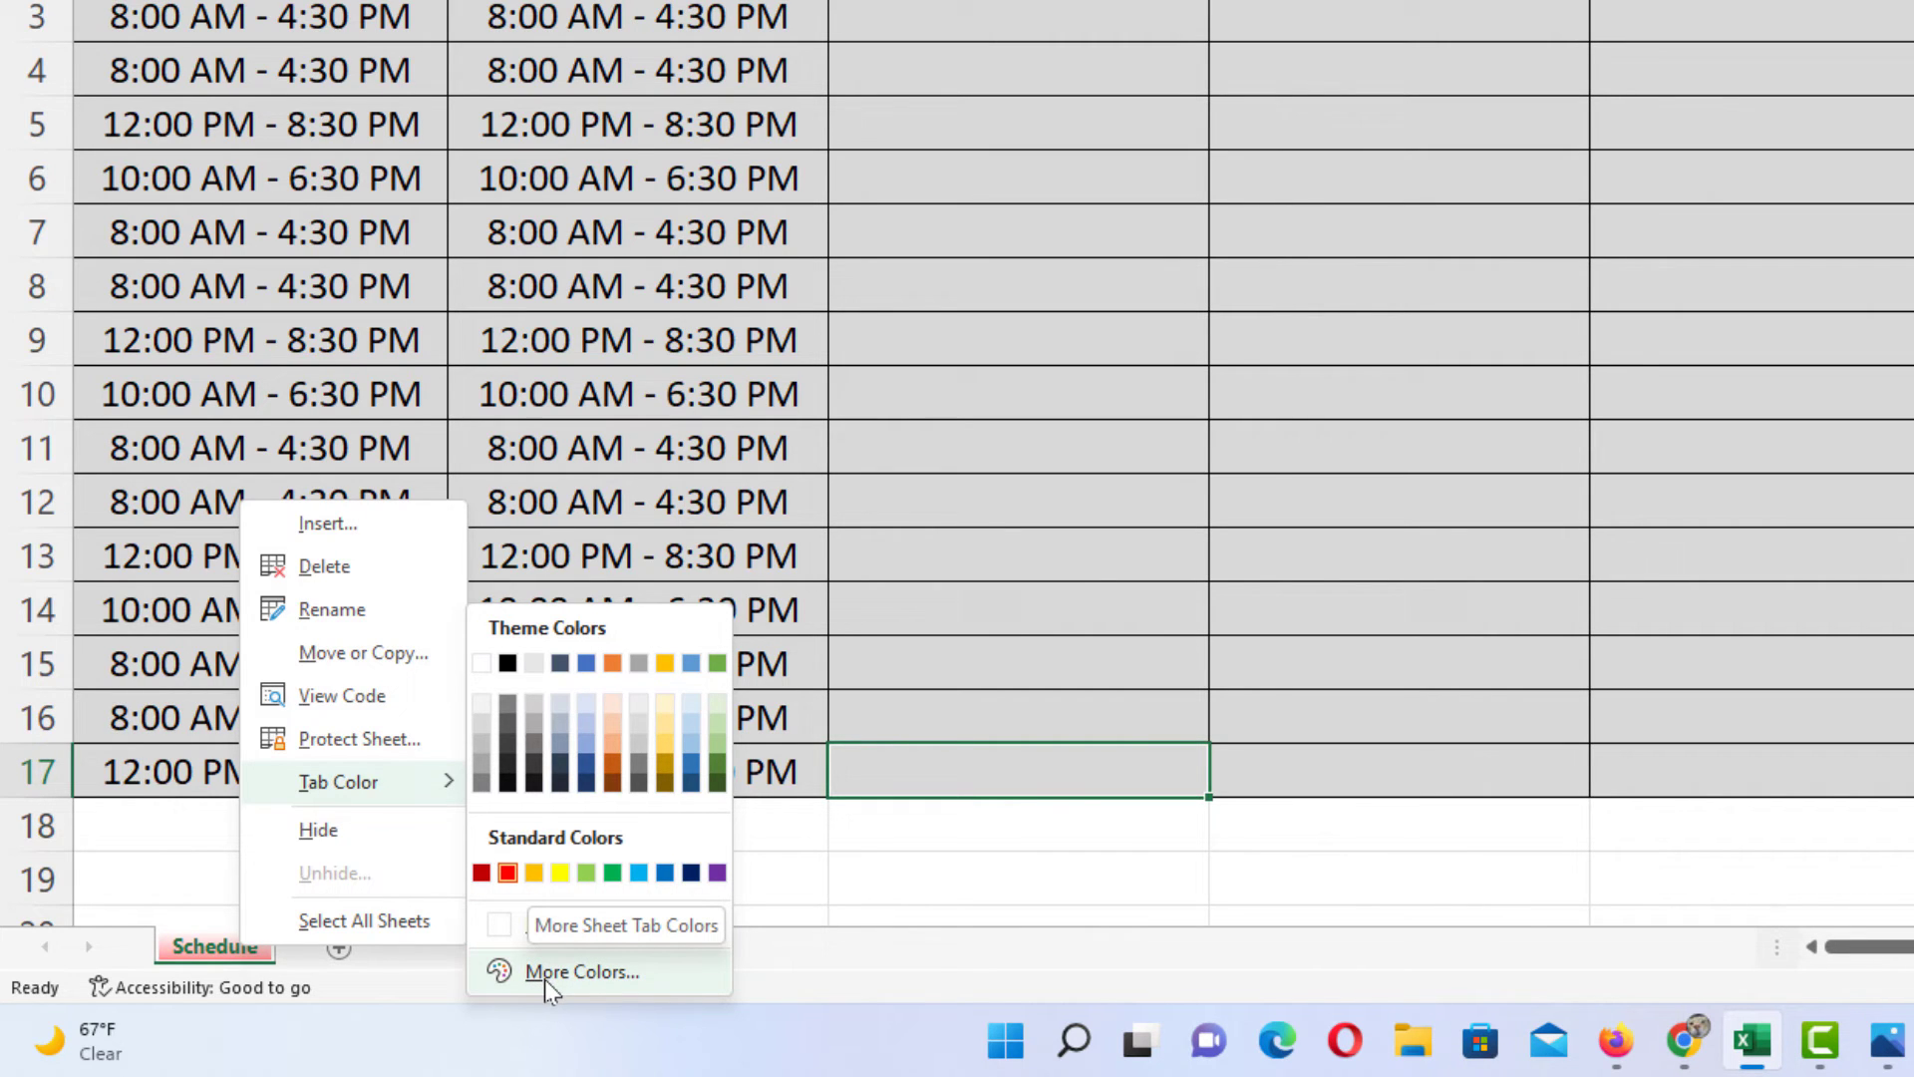
click(582, 970)
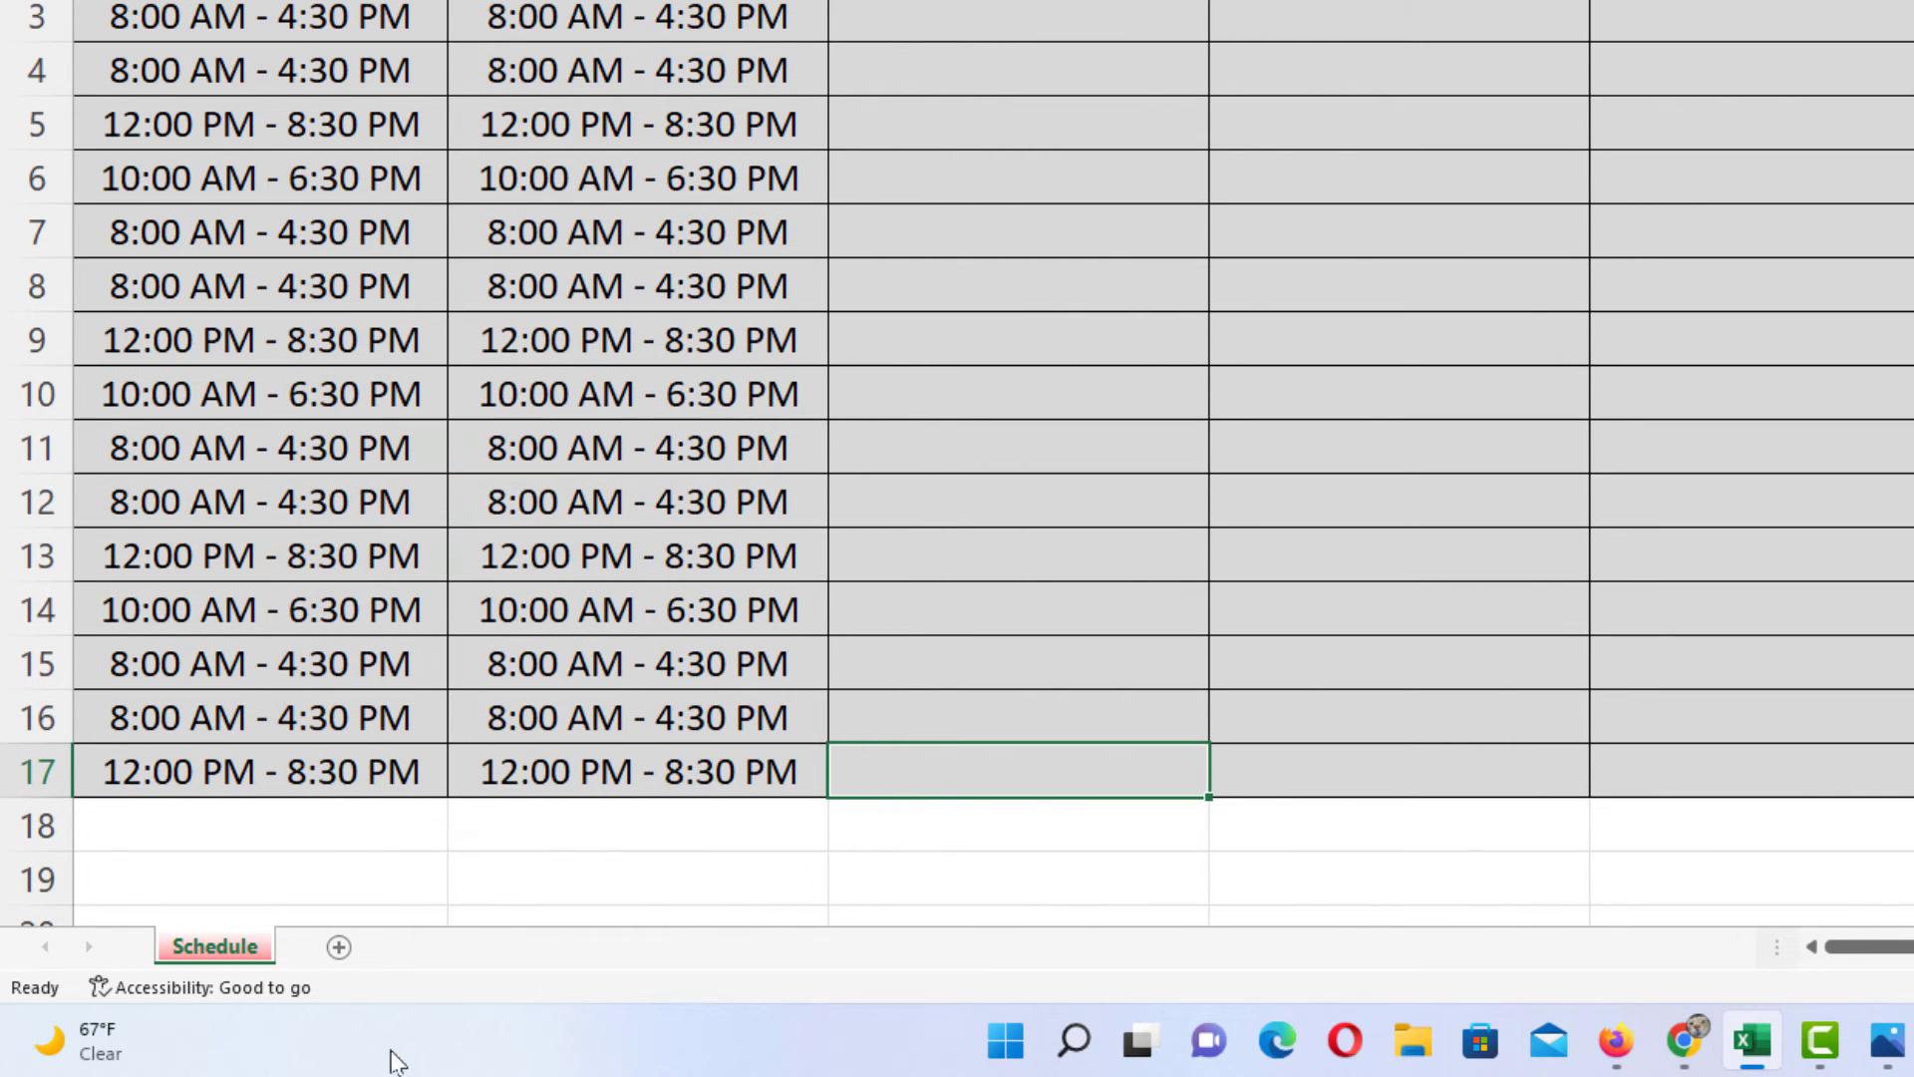
mouse_move(469, 1001)
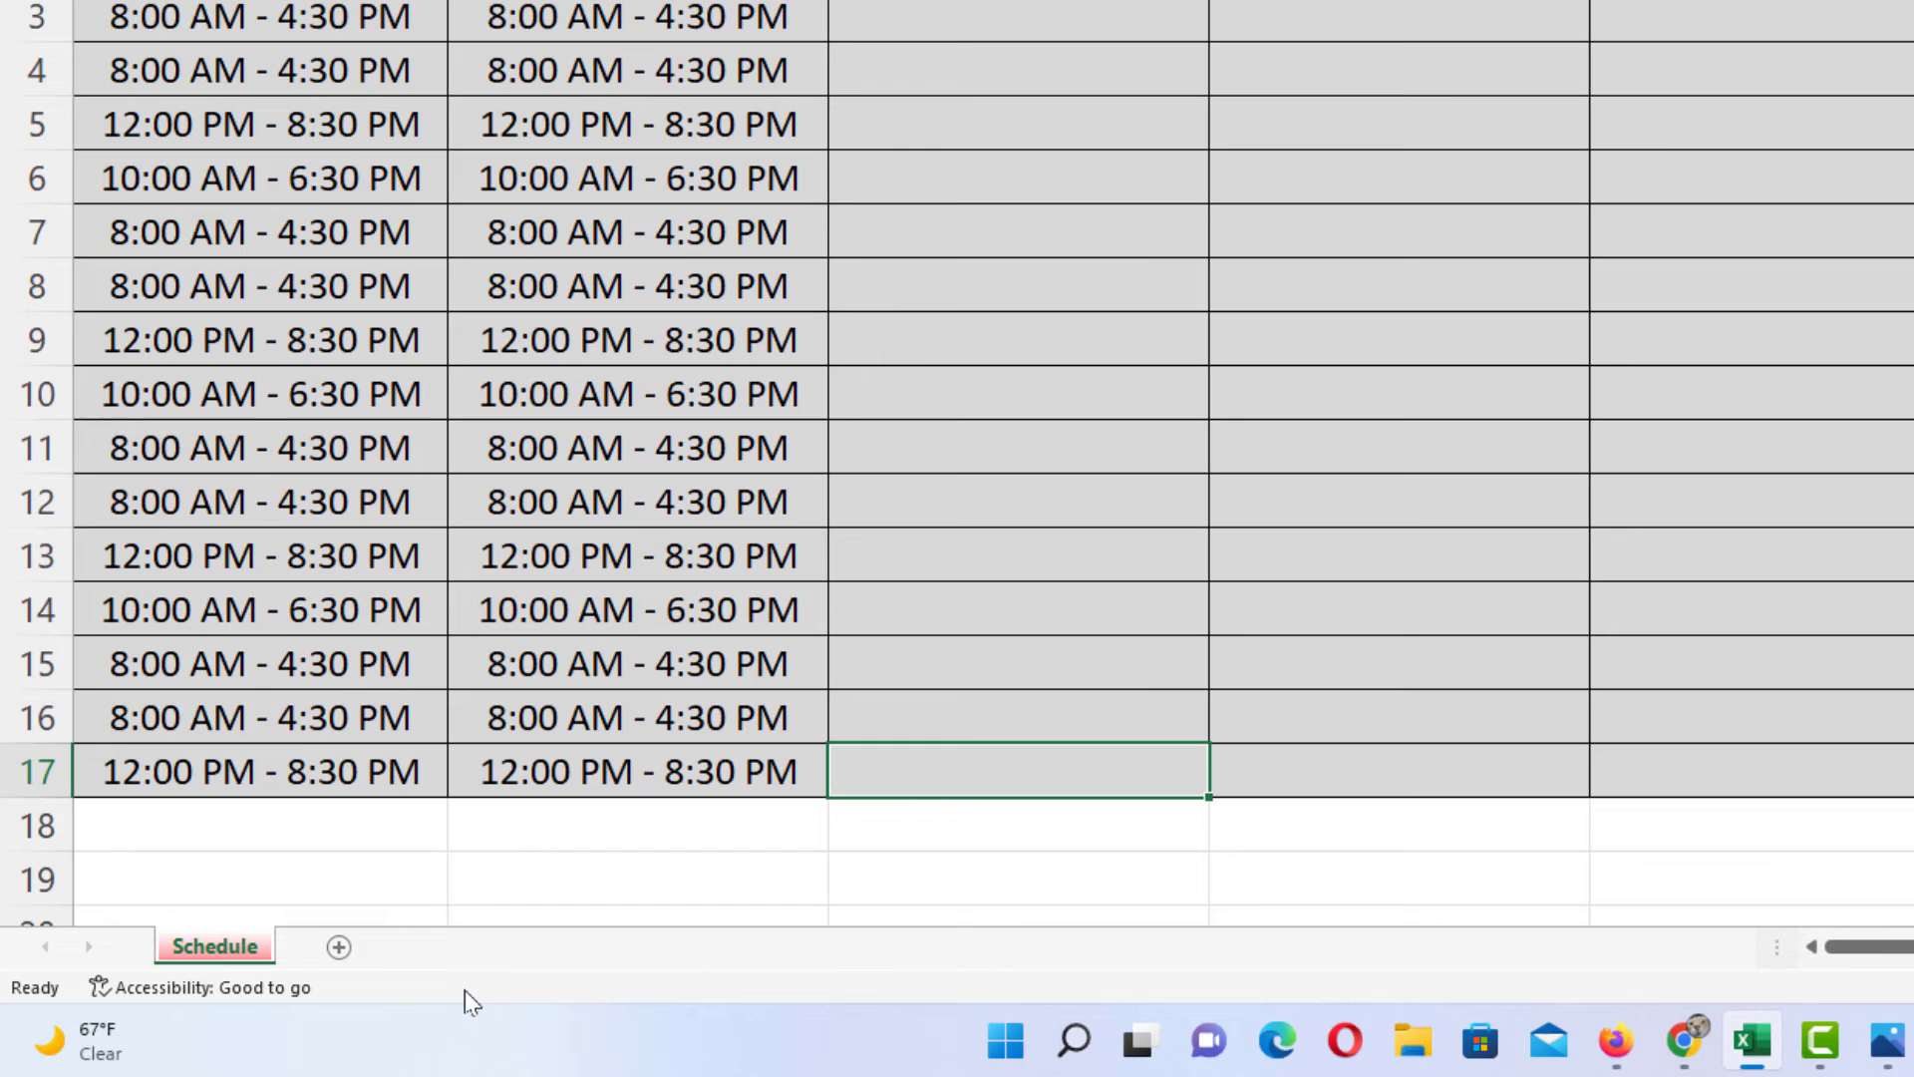
mouse_move(491, 952)
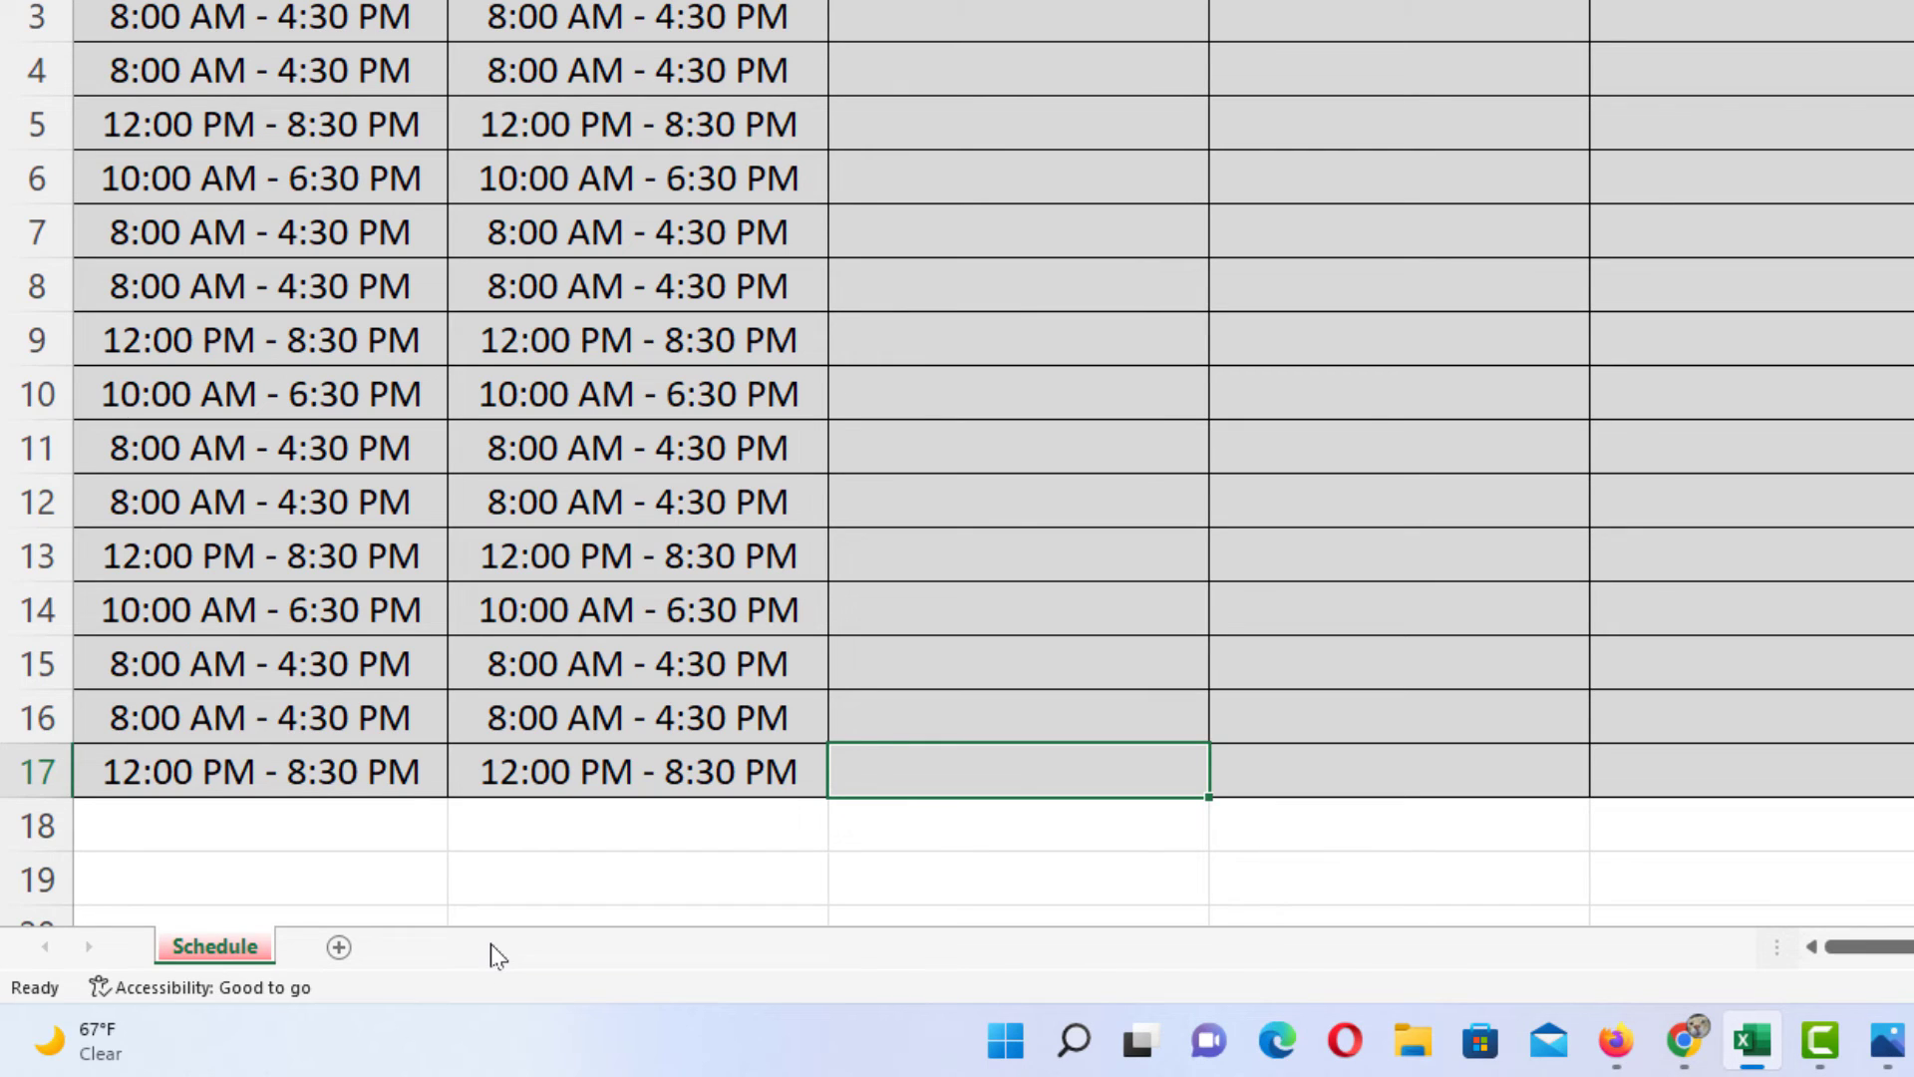